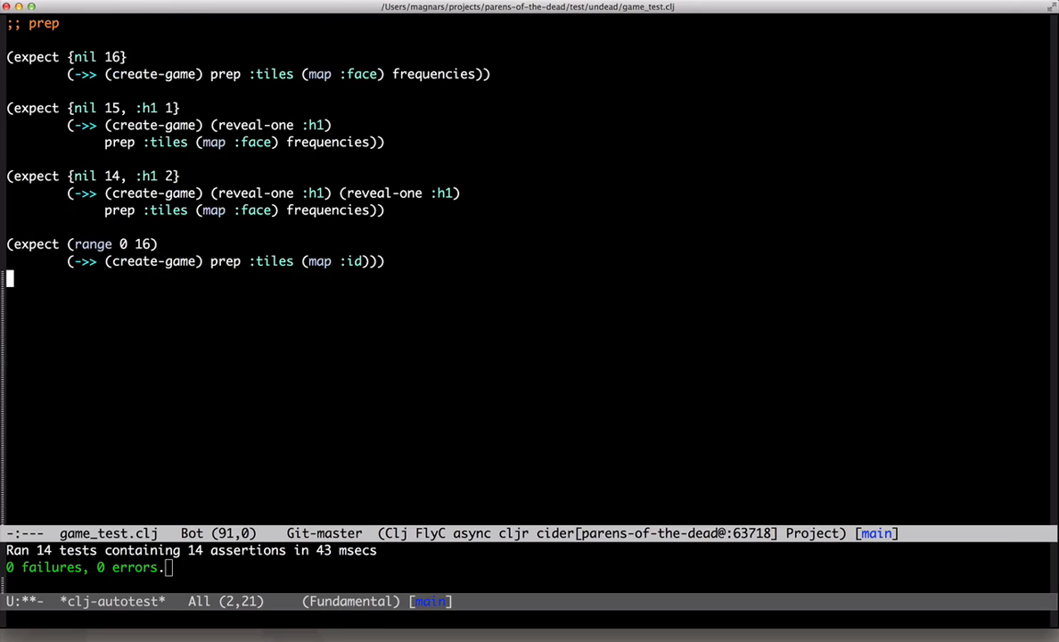
Write the ';; tick - concealment' expect block counting tiles filtered by :revealed?
type(";; tick - conc")
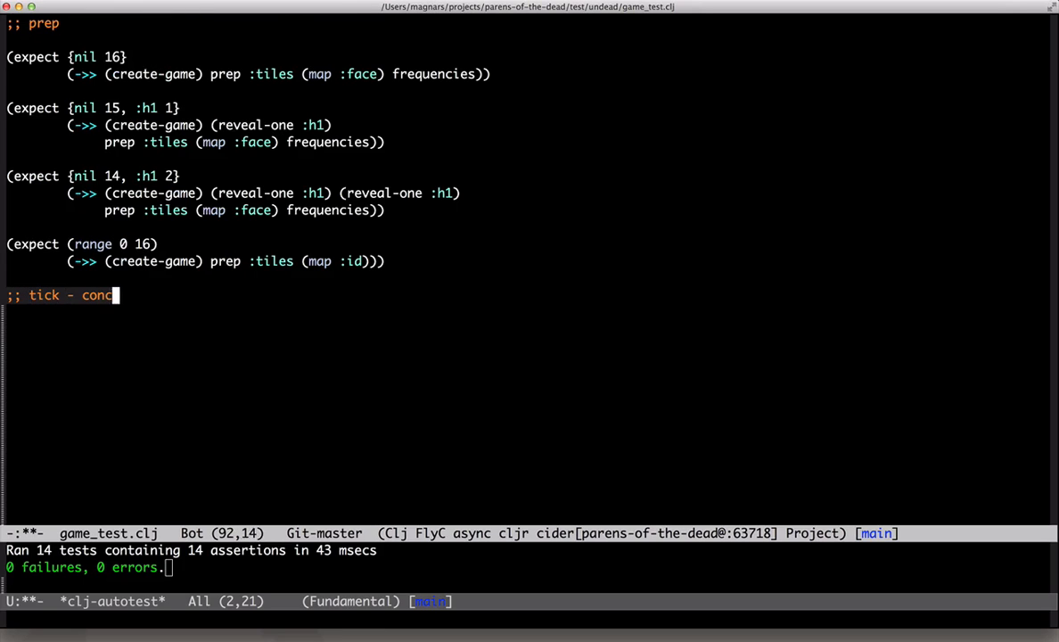
type("ealment\\n(c")
type(":t")
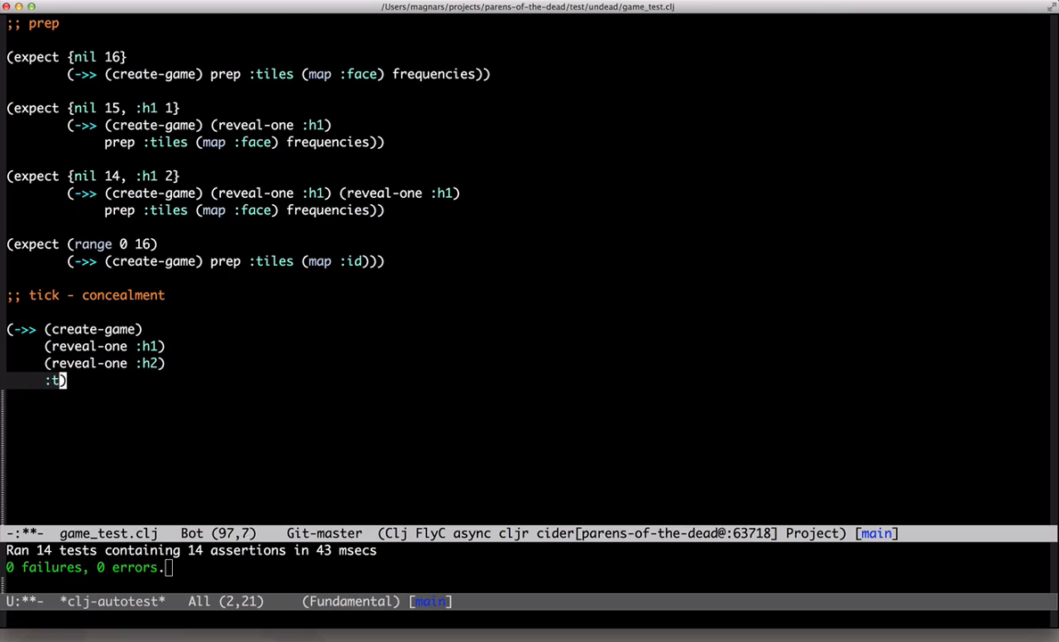
type("iles (filter :")
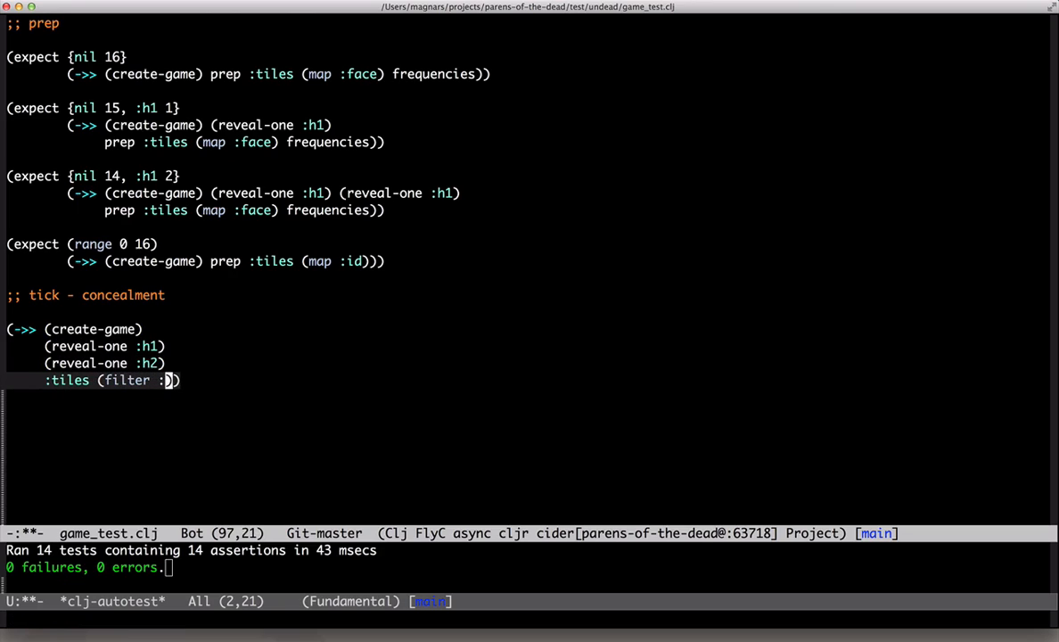
type("revealed?) count")
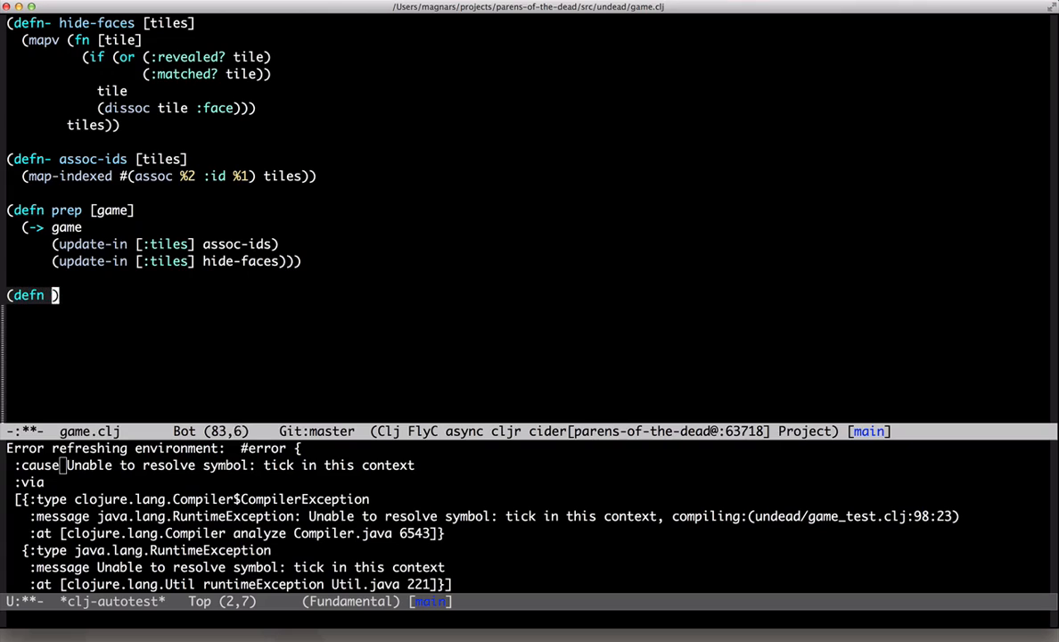
Begin defn tick [game] and add check-for-concealment calling init-concealment when-not can-reveal?
type("tick [game]")
type("(check-for-")
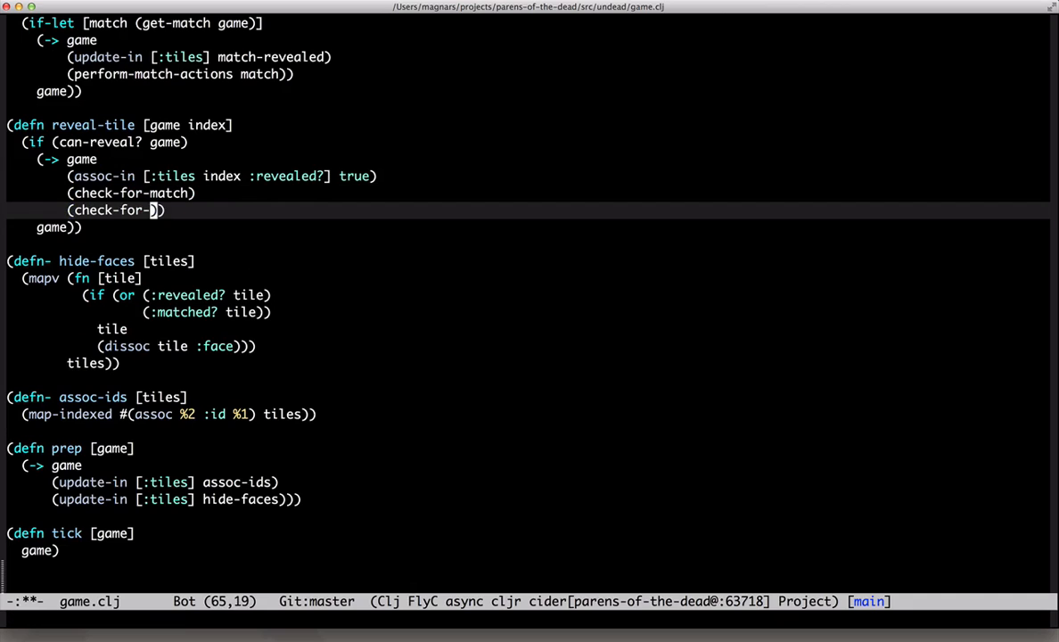
type("concealment")
type("(i")
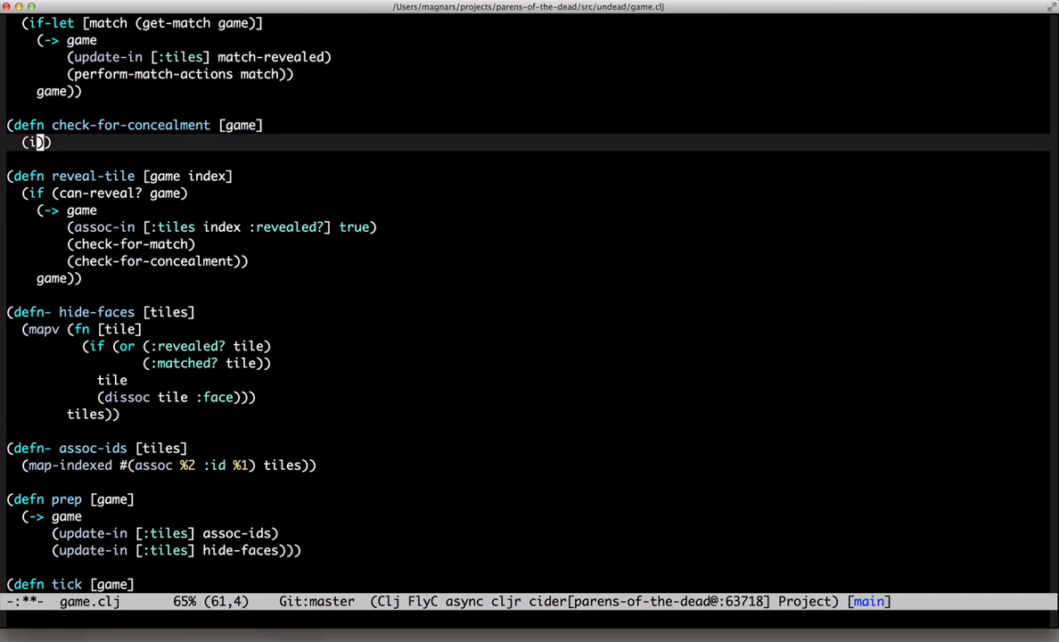
type("-not (can-reveal? game")
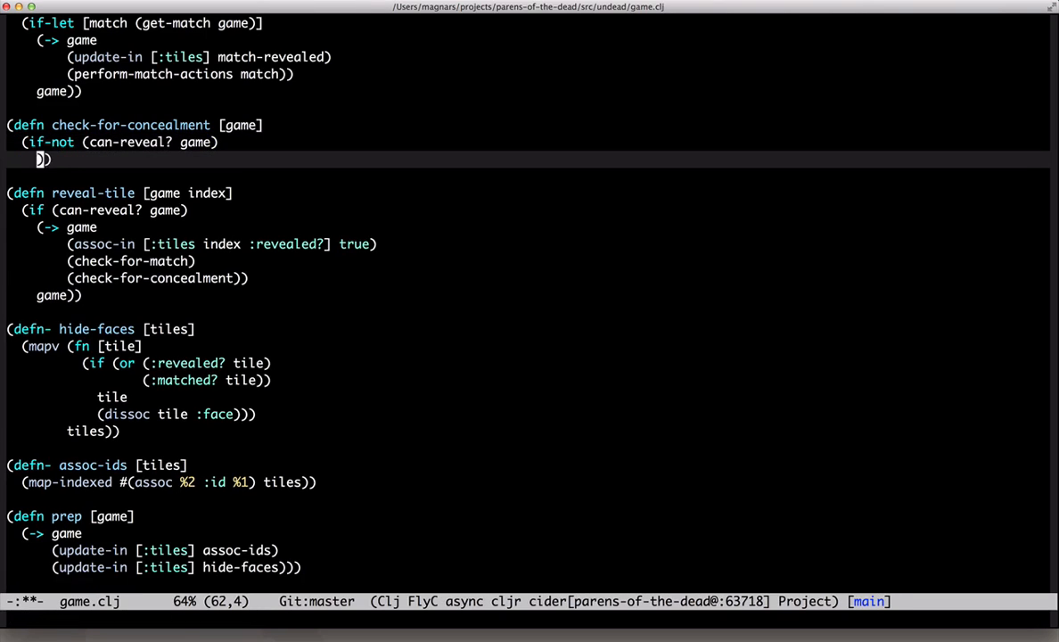
type("init-concealment")
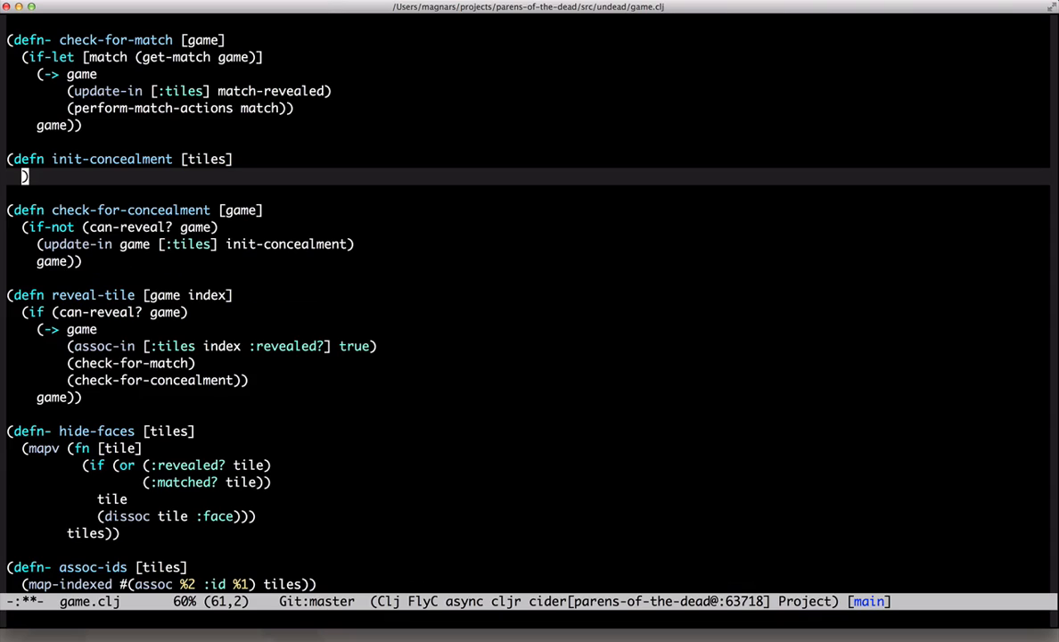
Write init-concealment mapv'ing tiles to assoc :conceal-countdown 3 on revealed ones.
type("(mapv t")
type("(if (:revealed? tile")
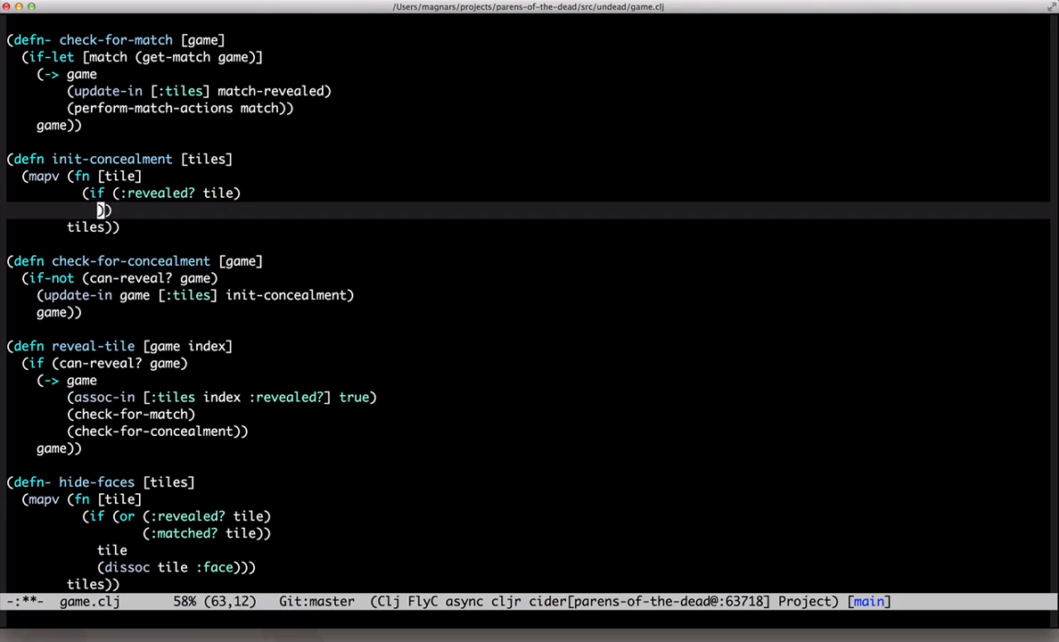
type("(assoc tile :")
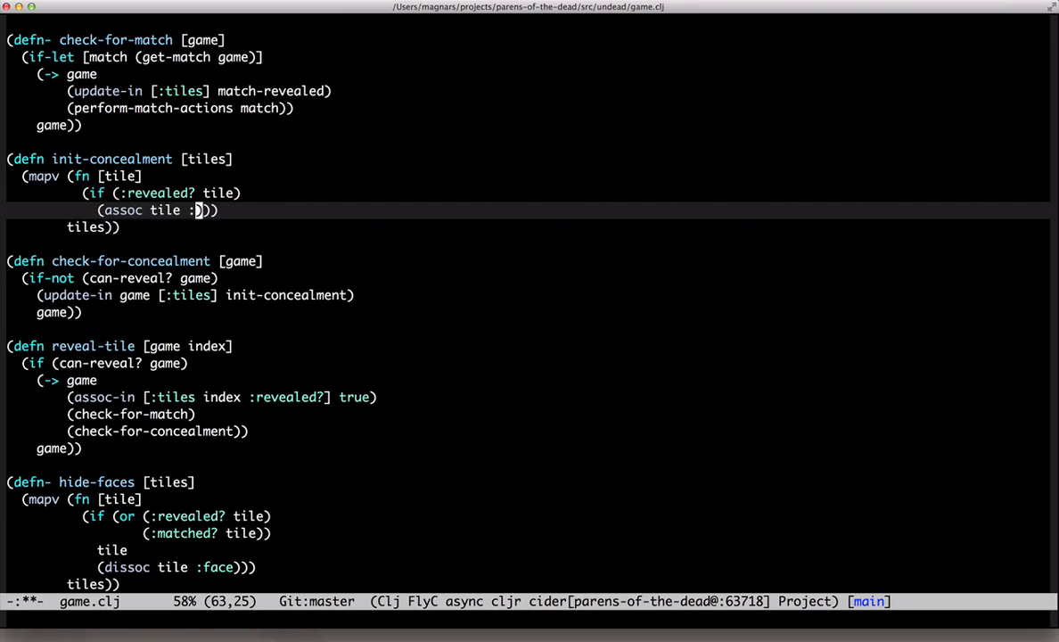
type("conceal-count")
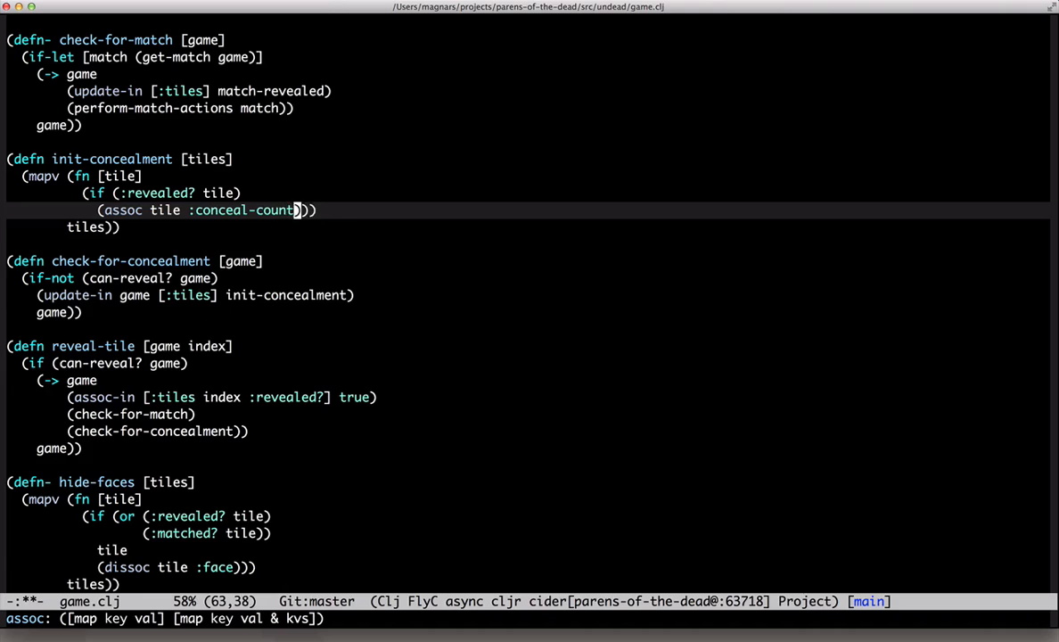
type("down")
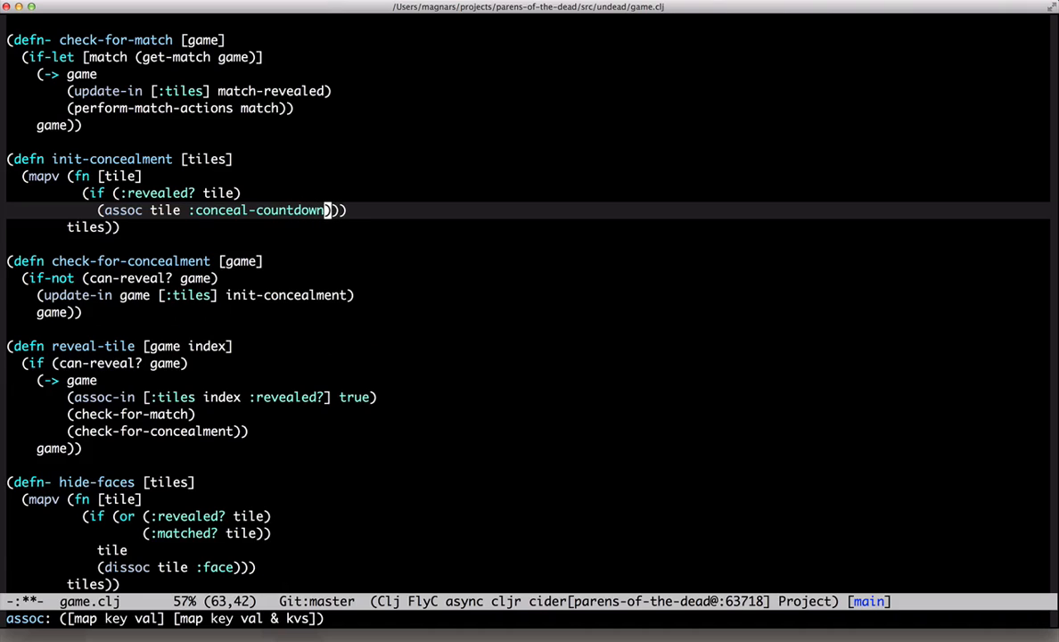
type("3")
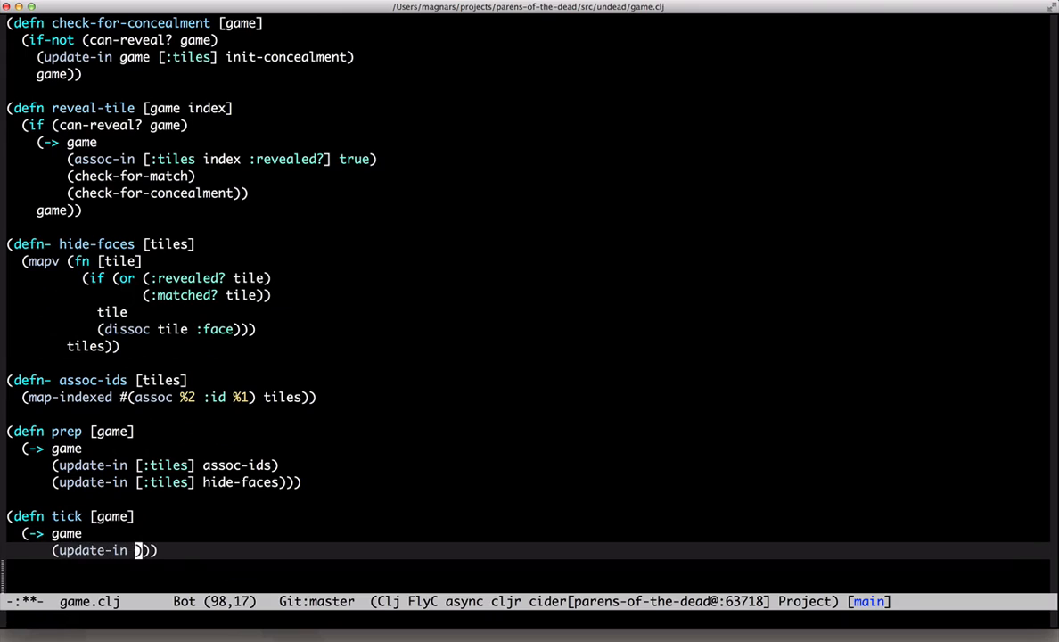
Make tick update-in [:tiles] with conceal-faces and start its function body.
type("[:tiles] c")
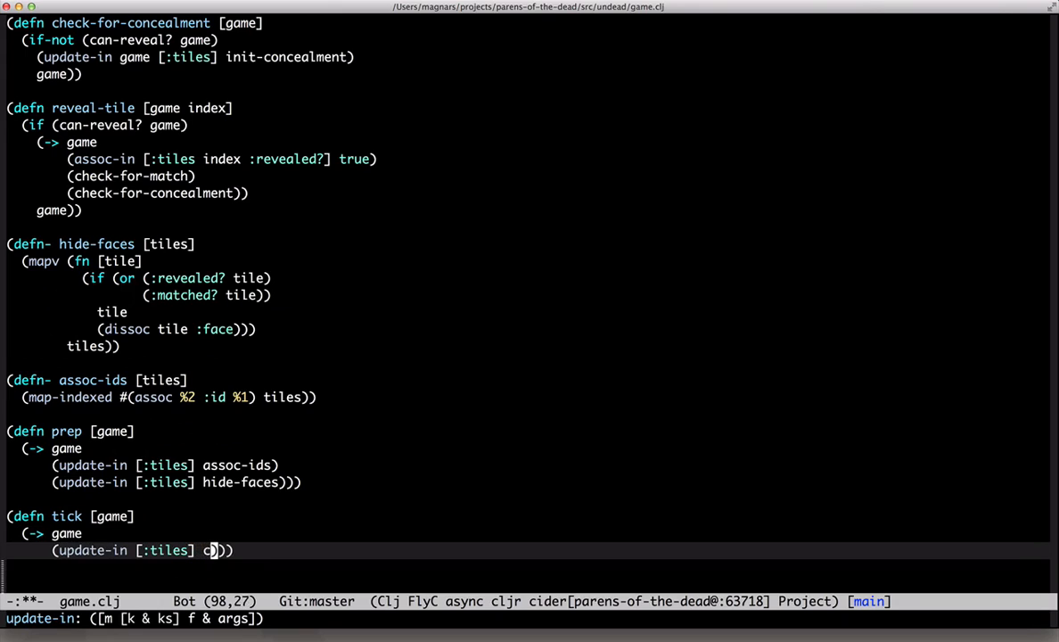
type("onceal-faces")
type("(mapv (fn [tile]))")
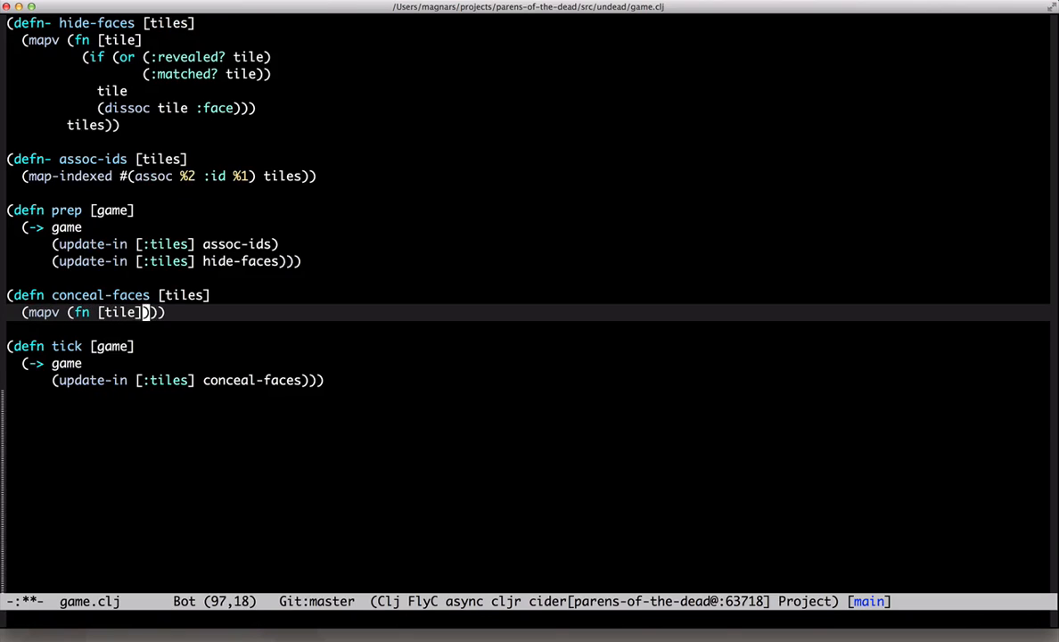
key("Return")
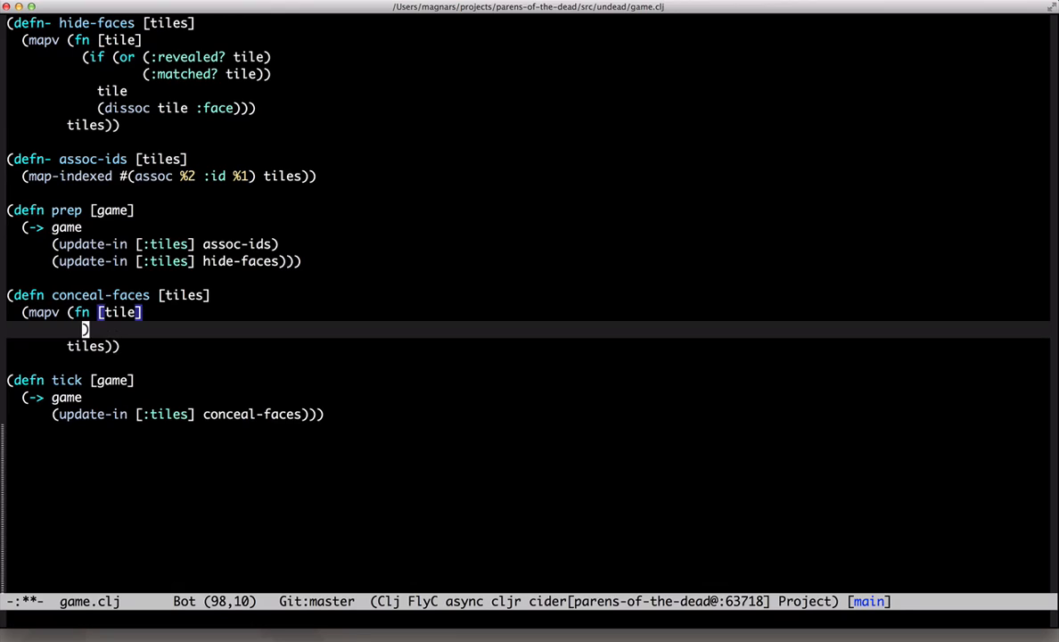
Write the case on :conceal-countdown: nil returns tile, 1 dissocs, else updates with dec.
type("(ca")
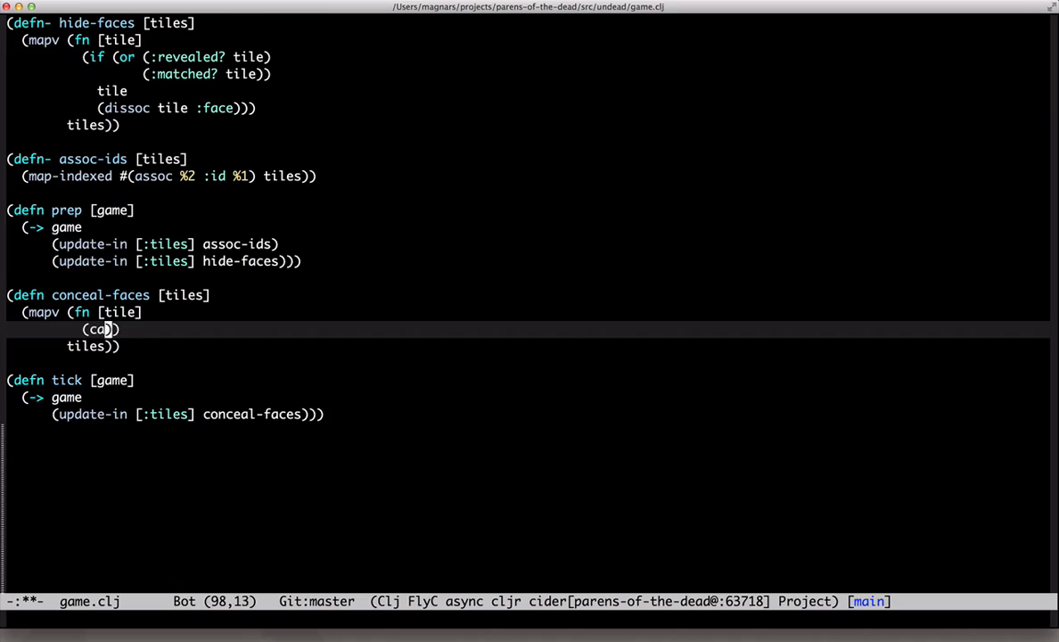
type("se (:conceal-countdown tile")
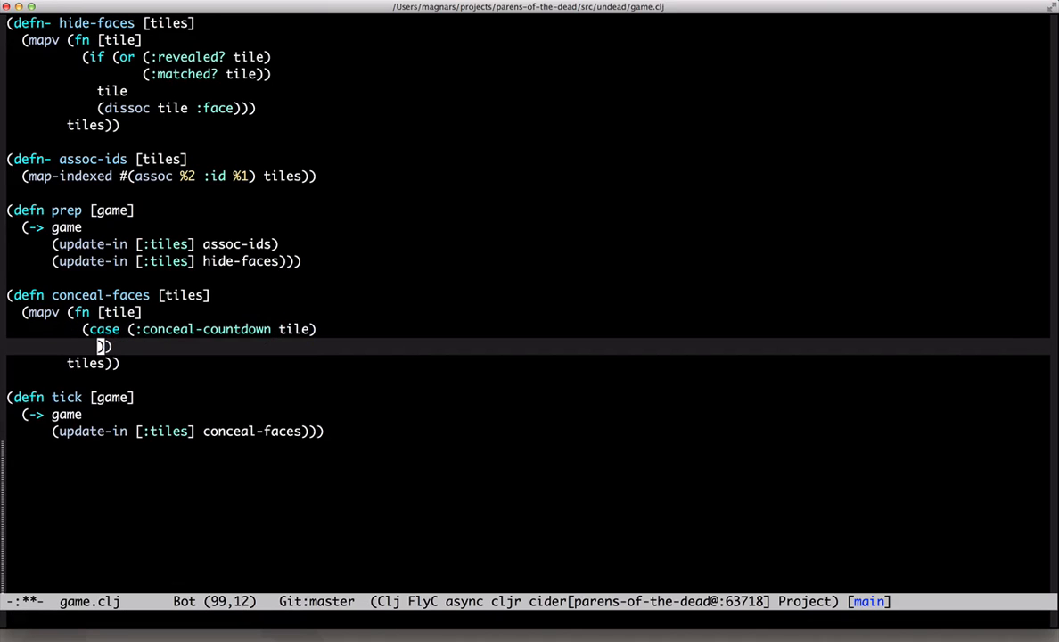
type("nil tile")
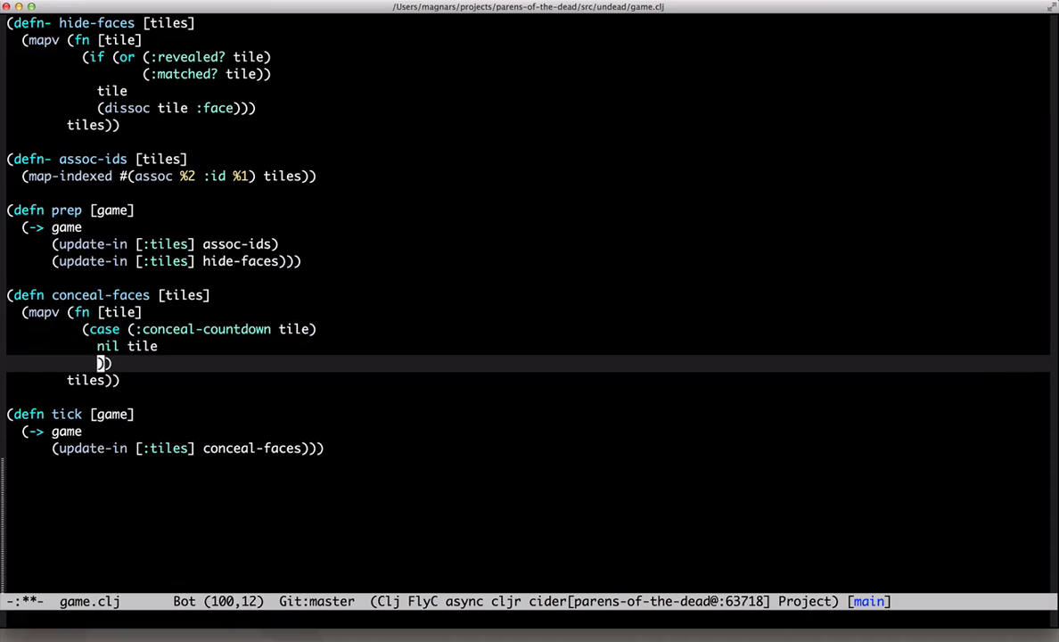
type("1")
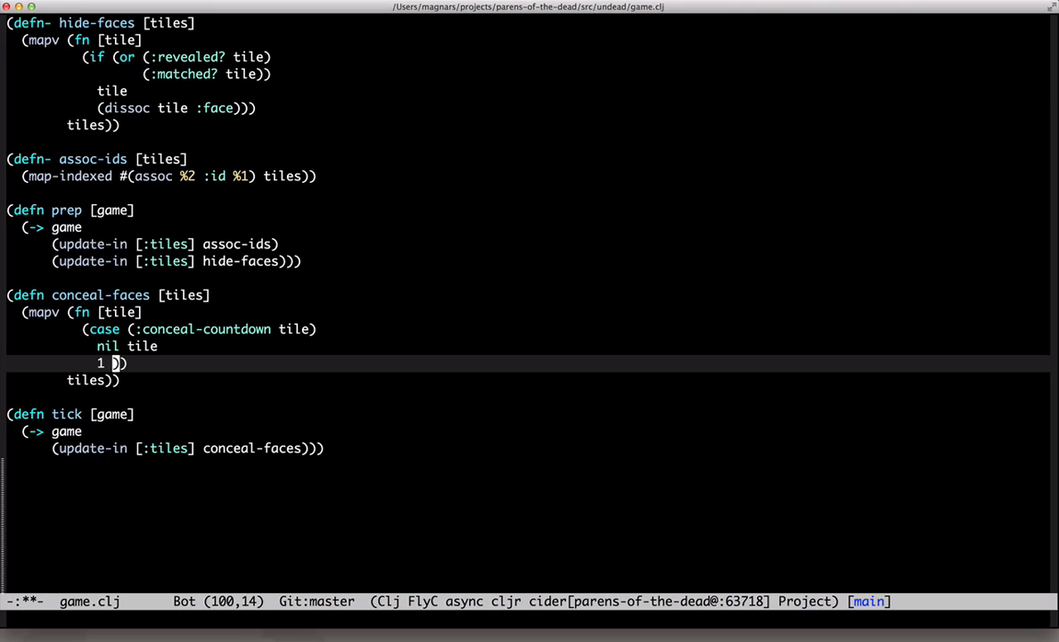
type("(dissoc tile :conceal-countdown :revealed?")
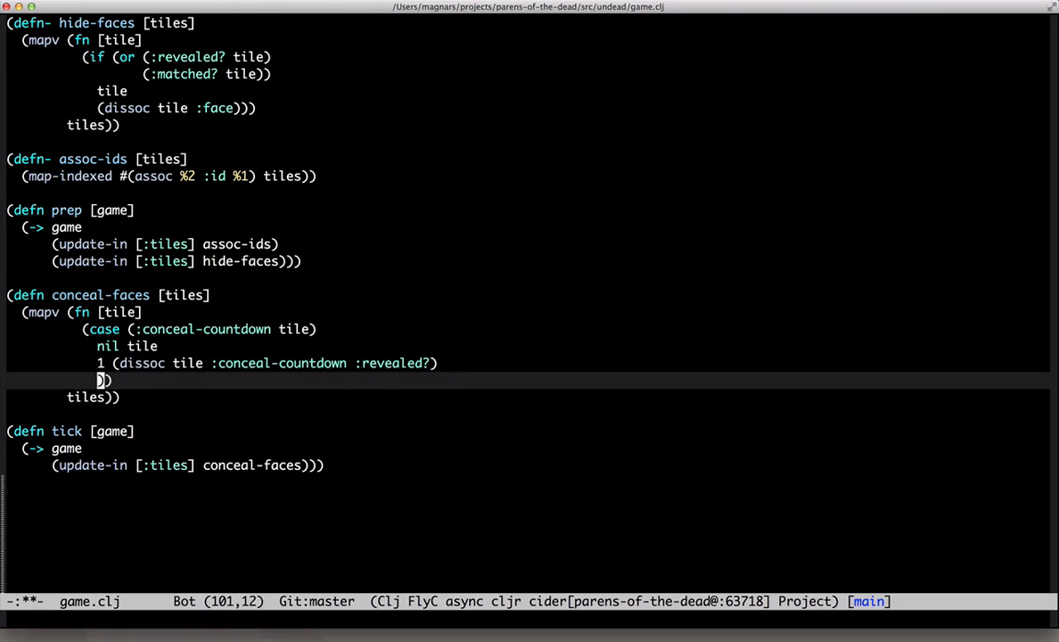
type("(update")
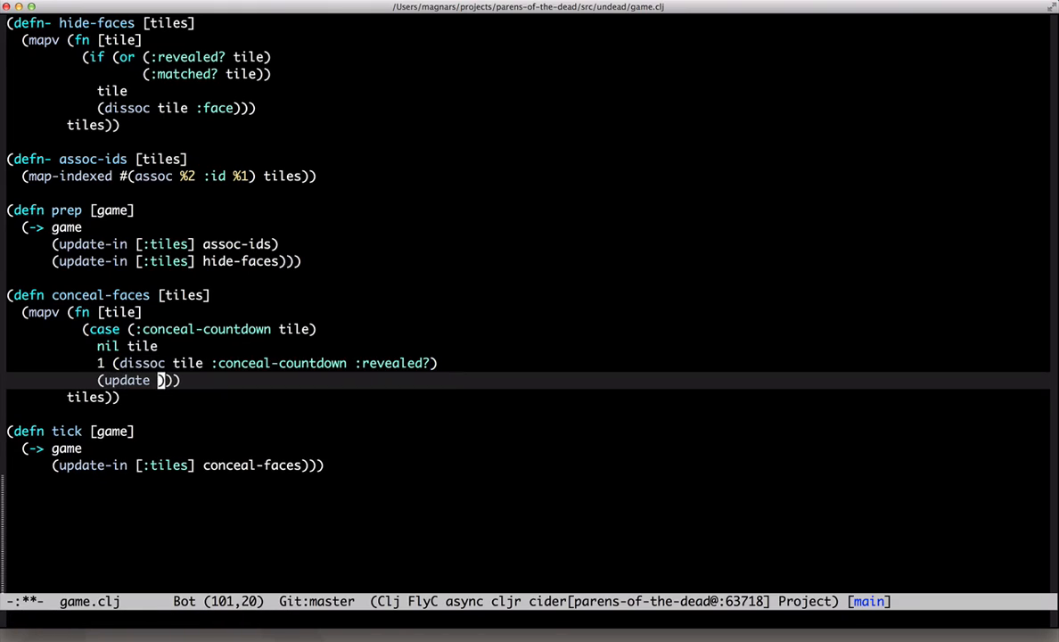
type("tile :conceal-countdown")
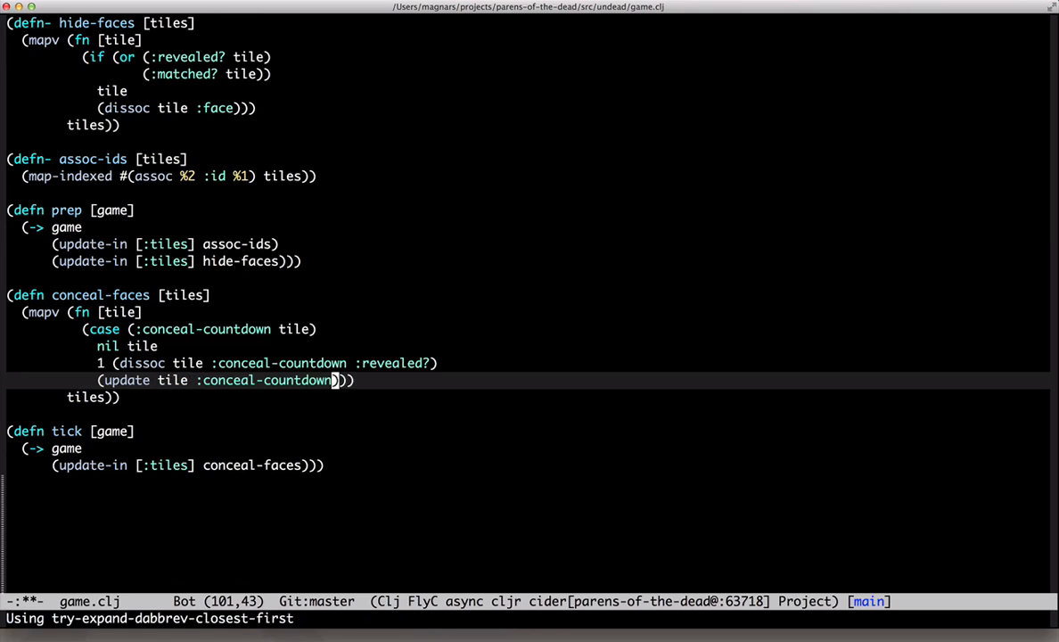
type("dec")
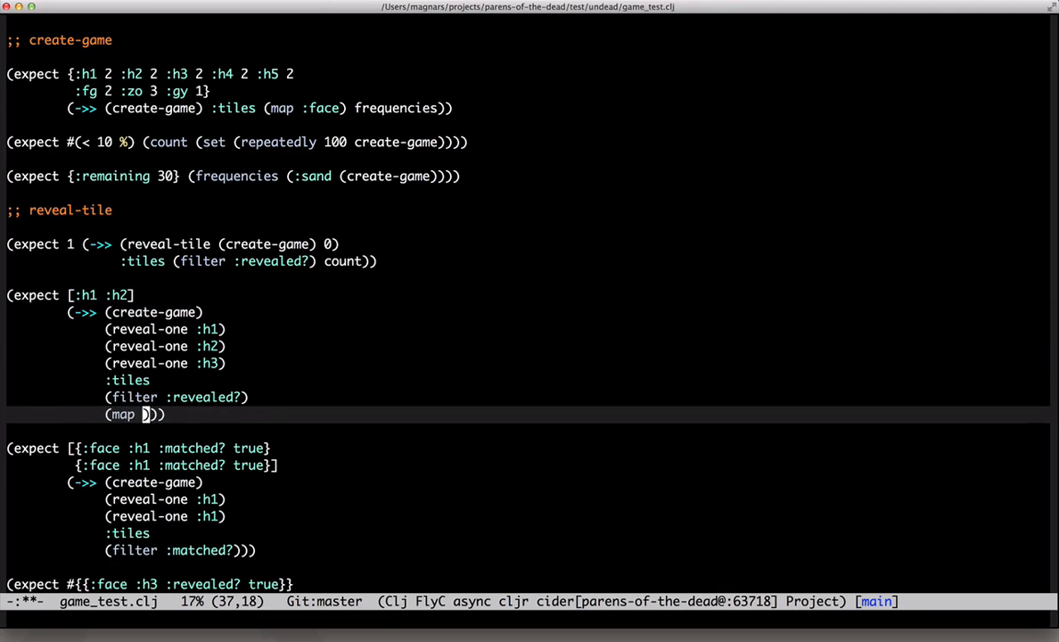
Compare (map :face) and sorted faces in the reveal and matched tests, rerunning to 16 passing.
type(":face")
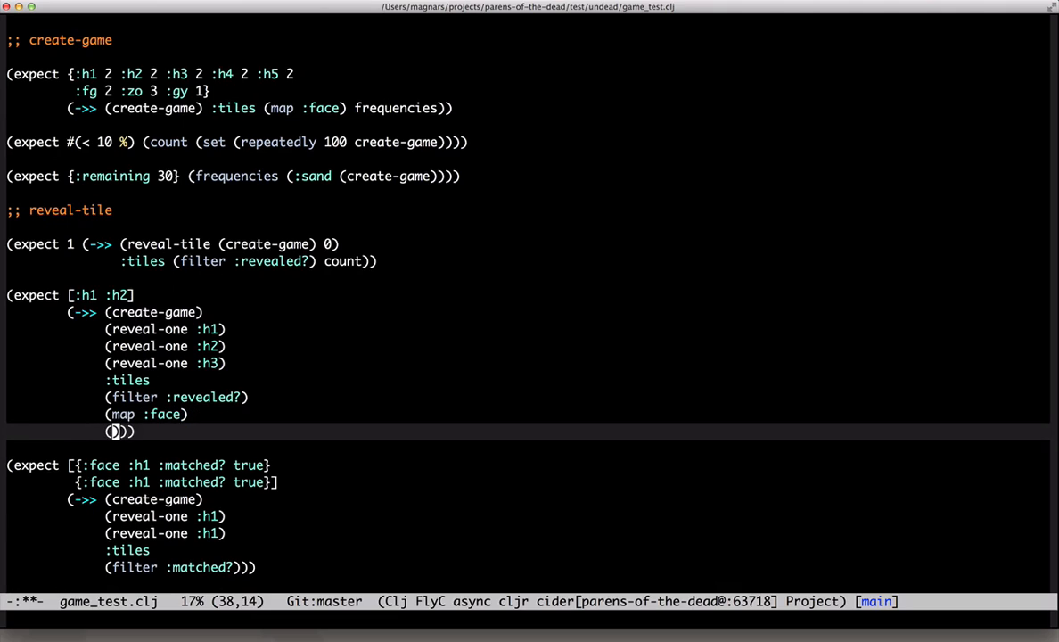
type("sort")
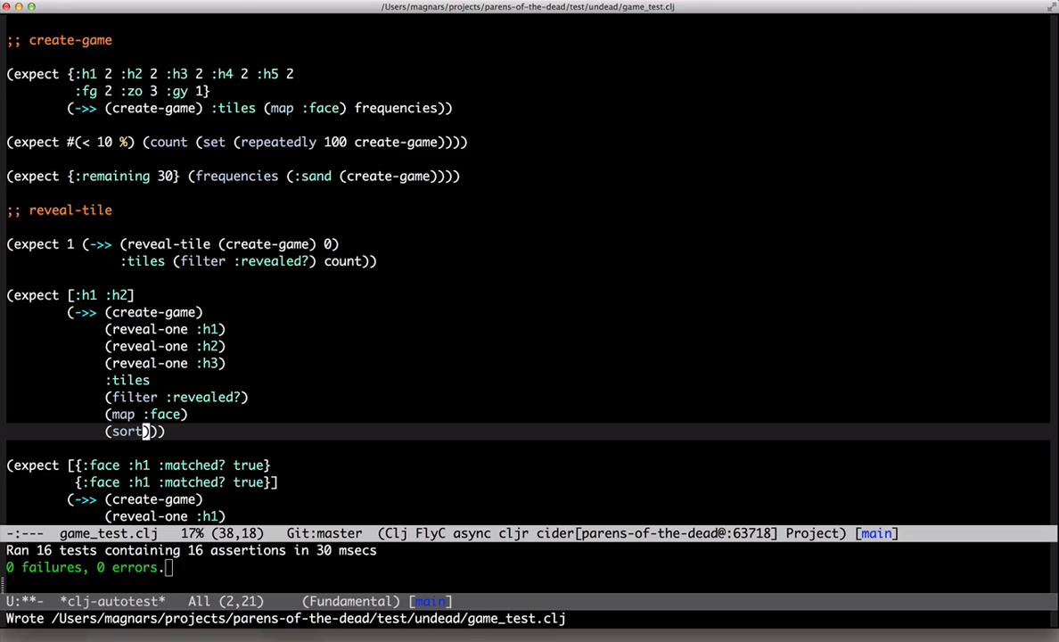
scroll("down", 3)
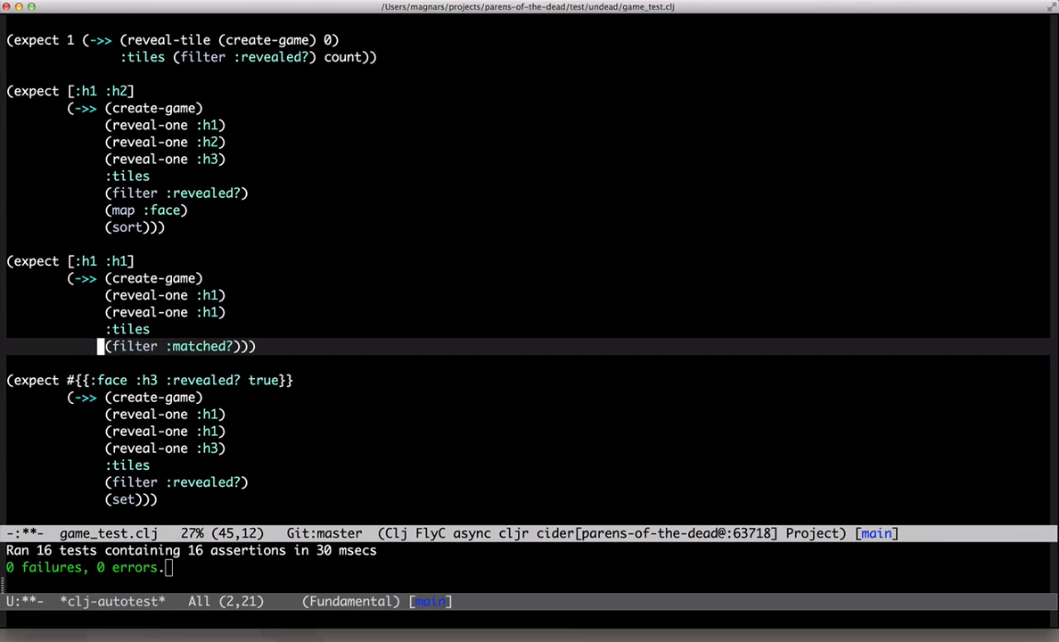
type("(map :face)))")
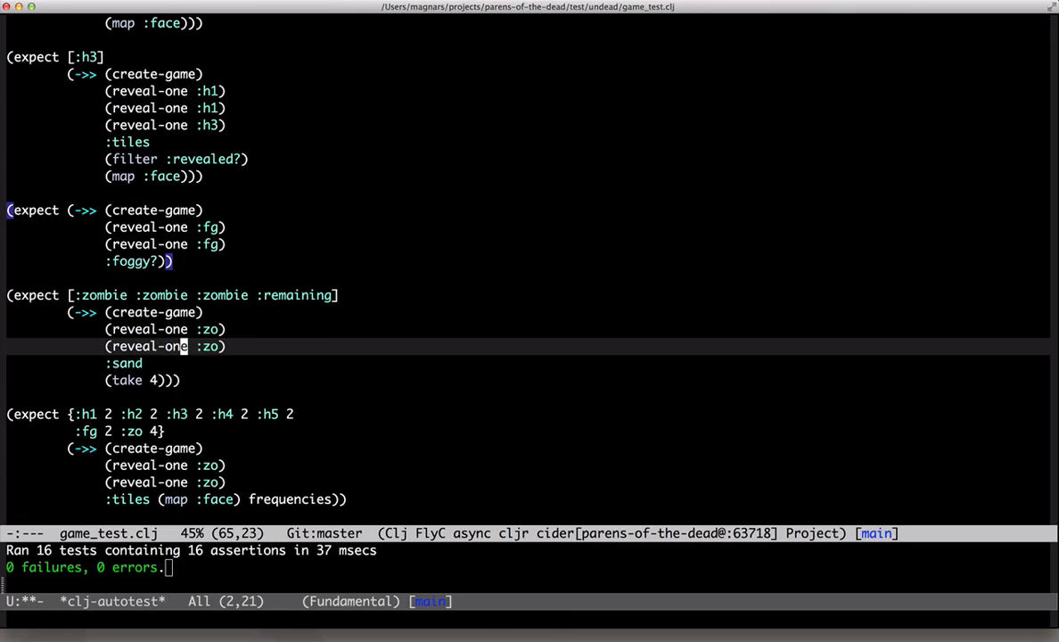
scroll("down", 3)
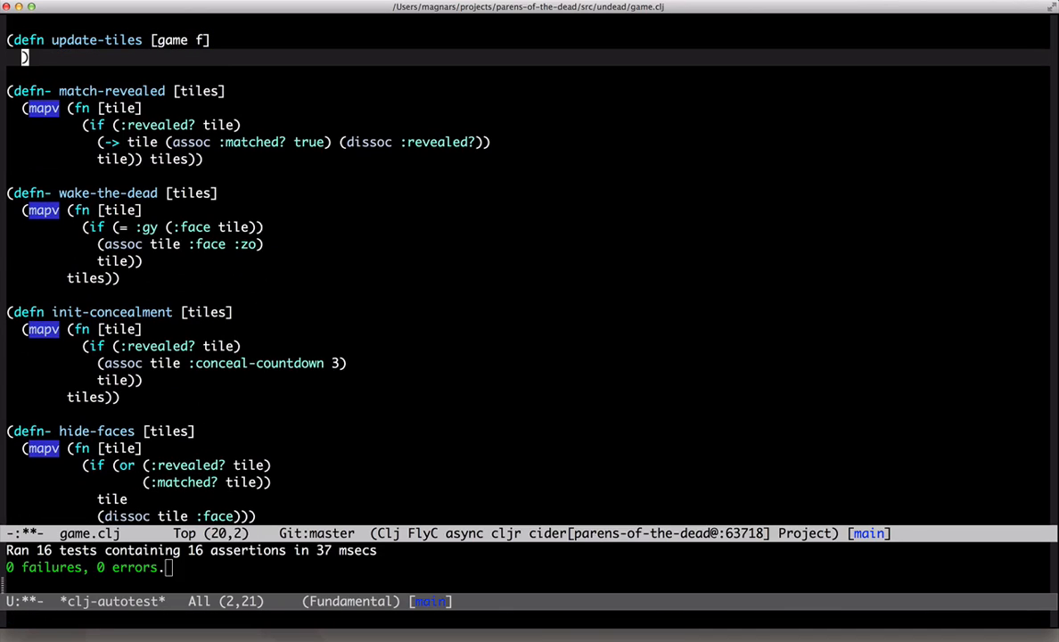
Define update-tiles [game f] as (update-in game [:tiles] f).
type("(update-")
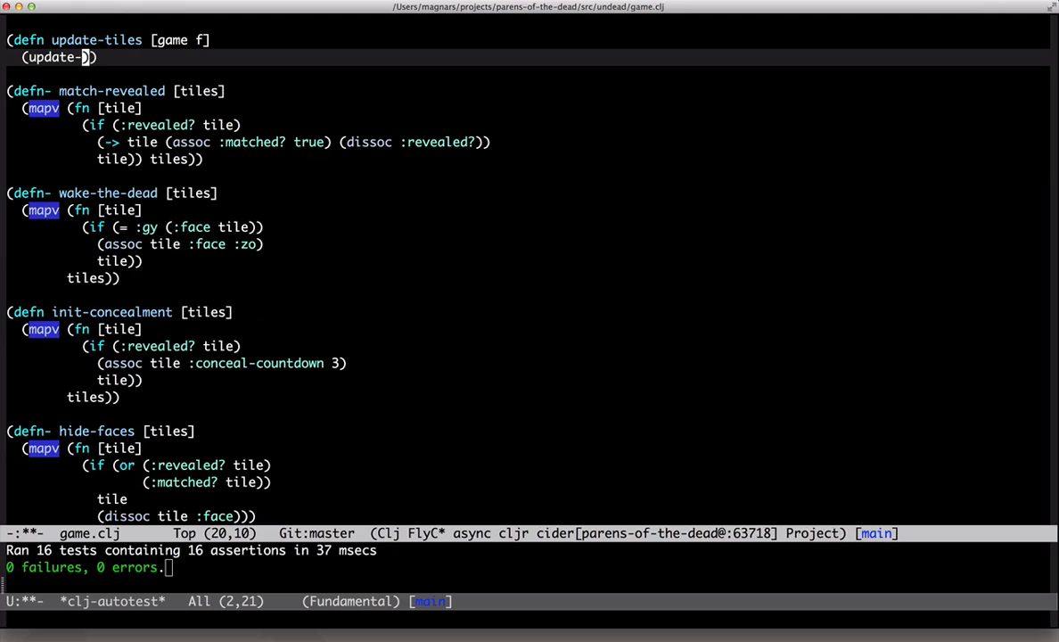
type("in game [:til")
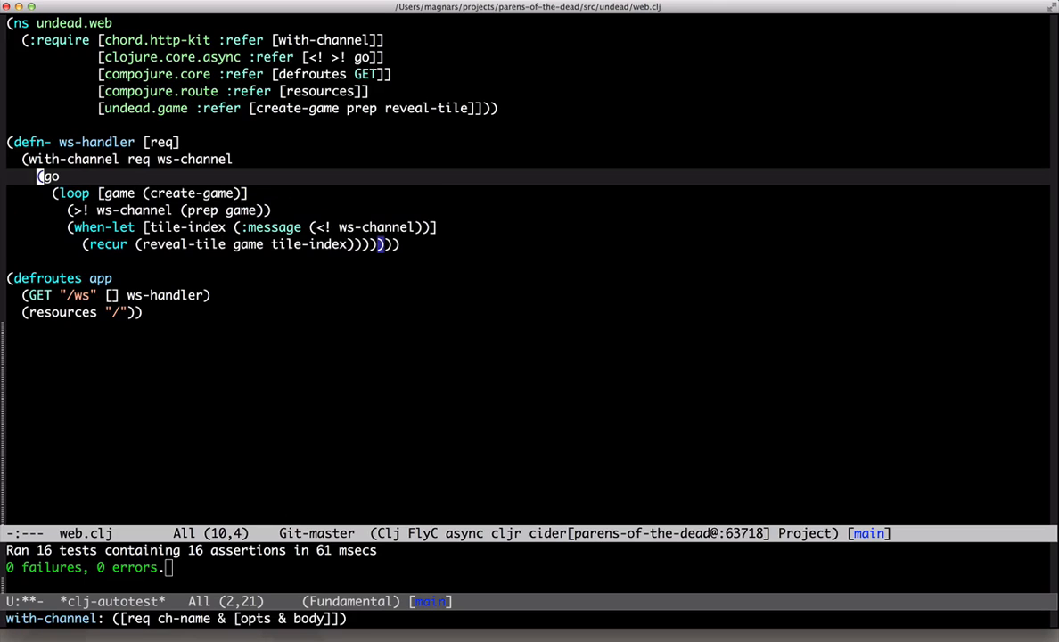
Call (start-game-loop ws-channel) from ws-handler and create game_loop.clj holding the loop.
type("(start-")
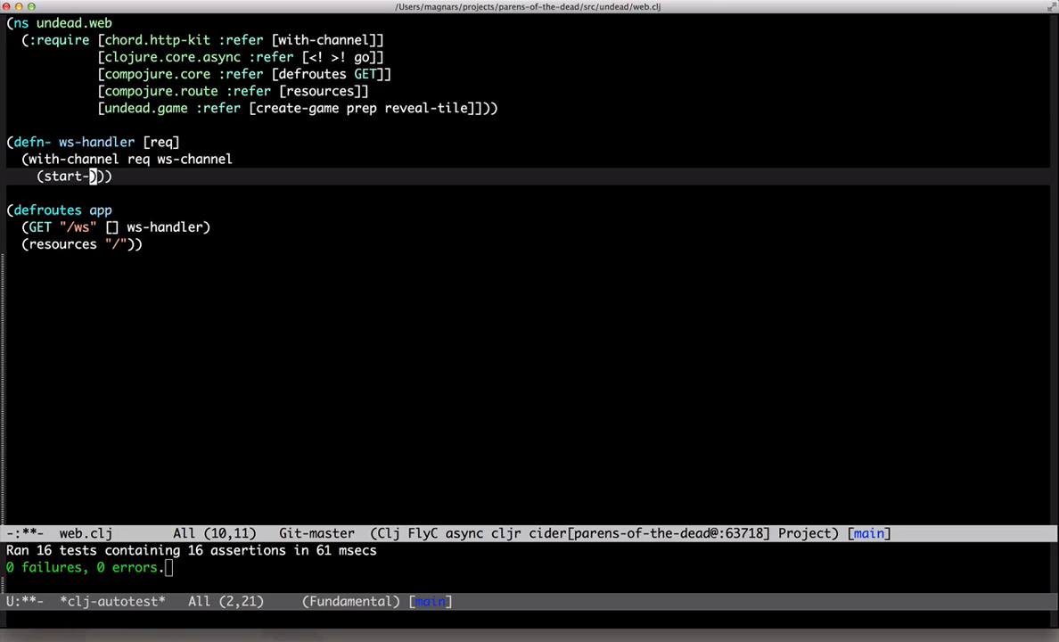
type("game-loop ws-channel")
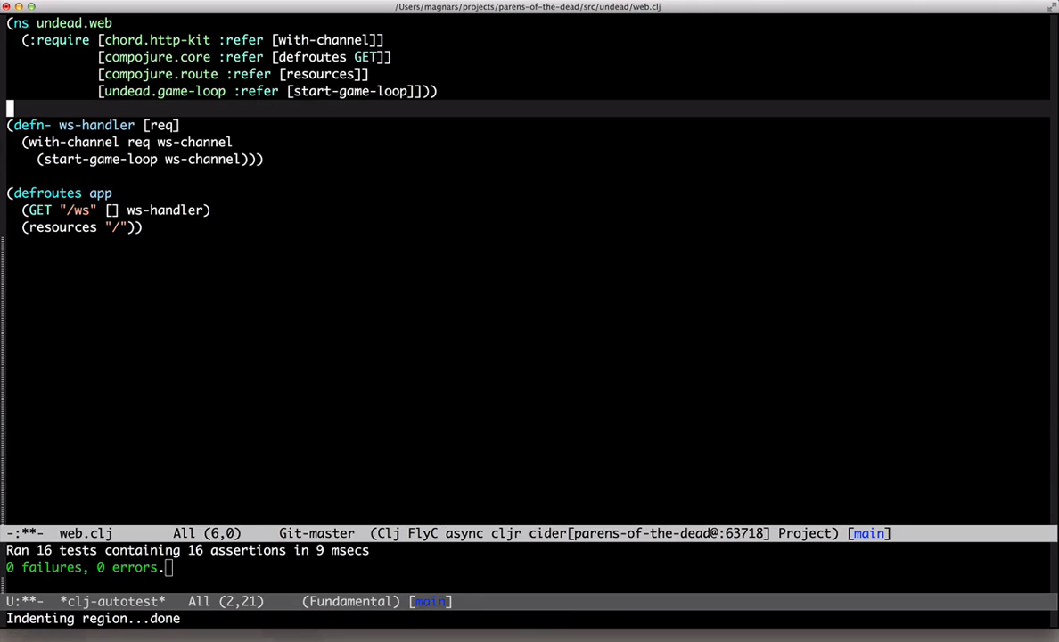
type("gl")
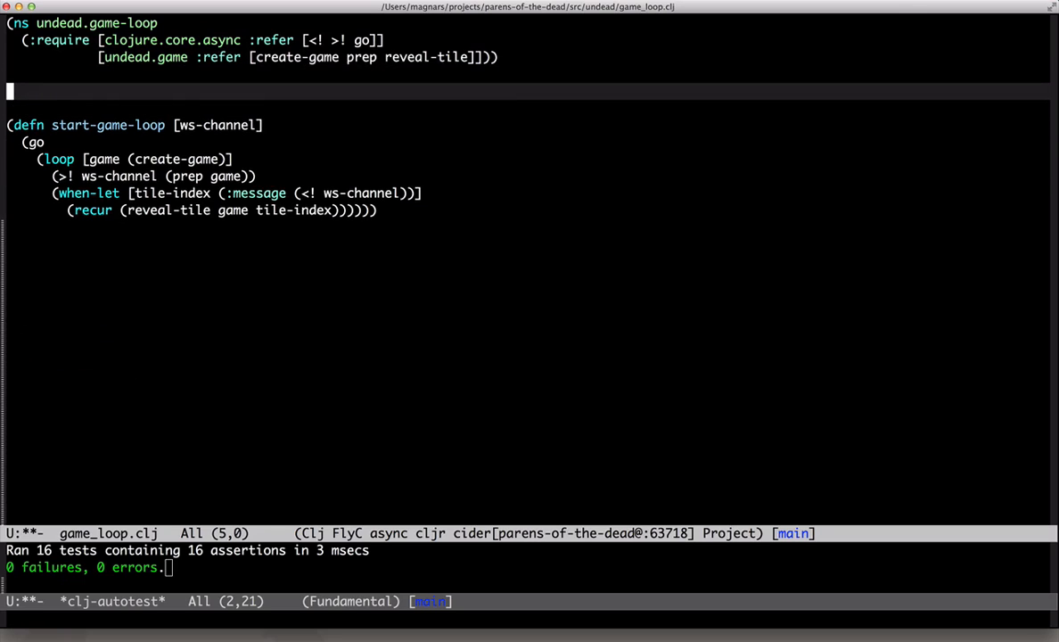
Write tick-every [ms] as a go-loop awaiting (timeout ms), putting :tick and recurring.
type("(timeout 200)")
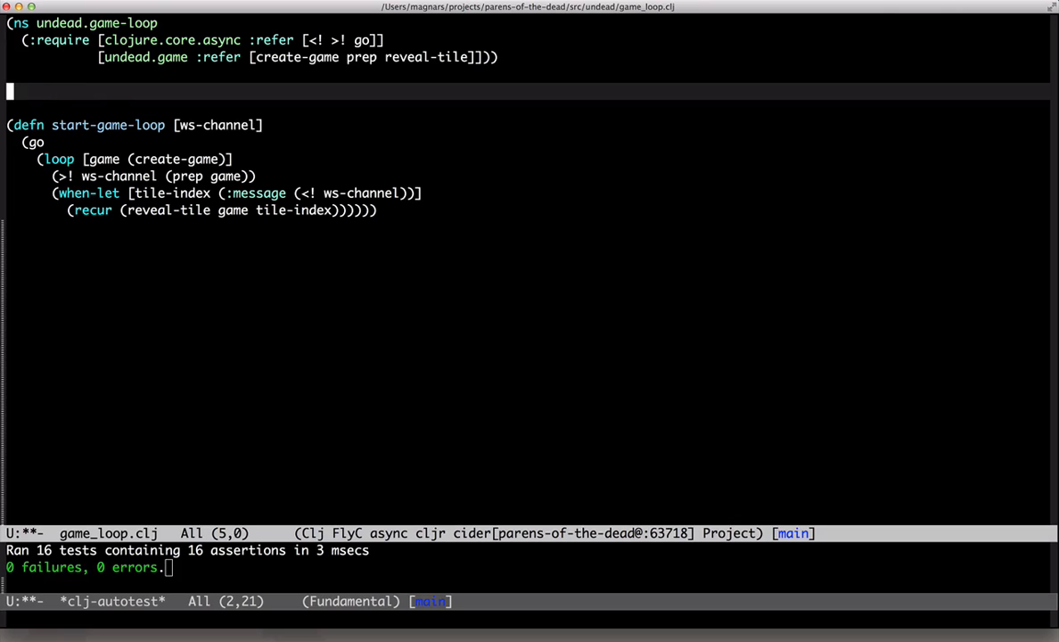
type("(defn t")
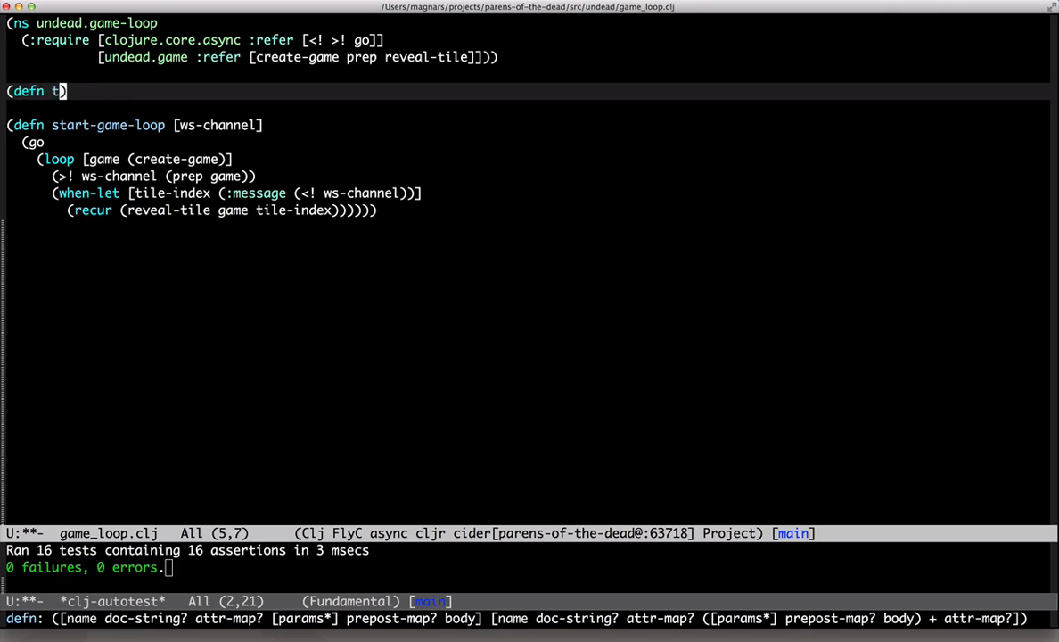
type("ick-every [ms]")
type("(go-loop ")
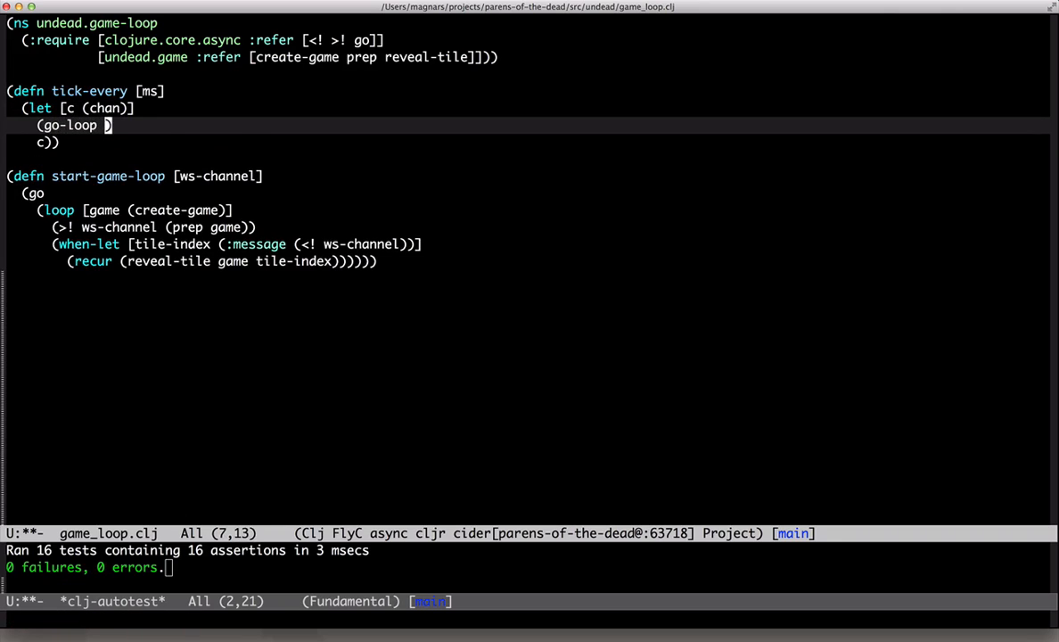
type("[]")
type("(<! ")
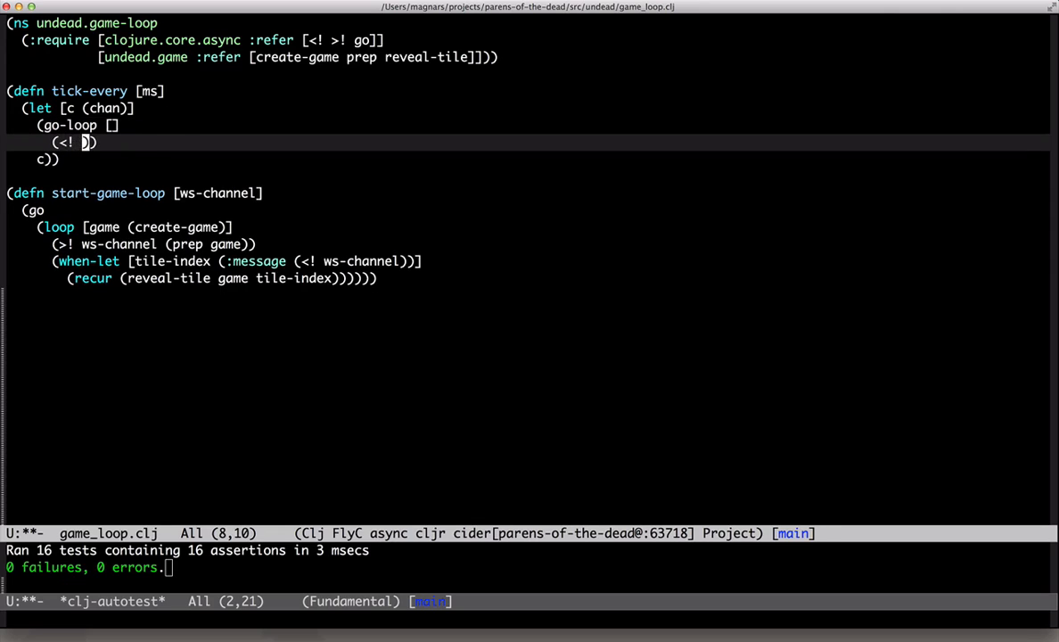
type("(timeout ms")
type("(>! c :")
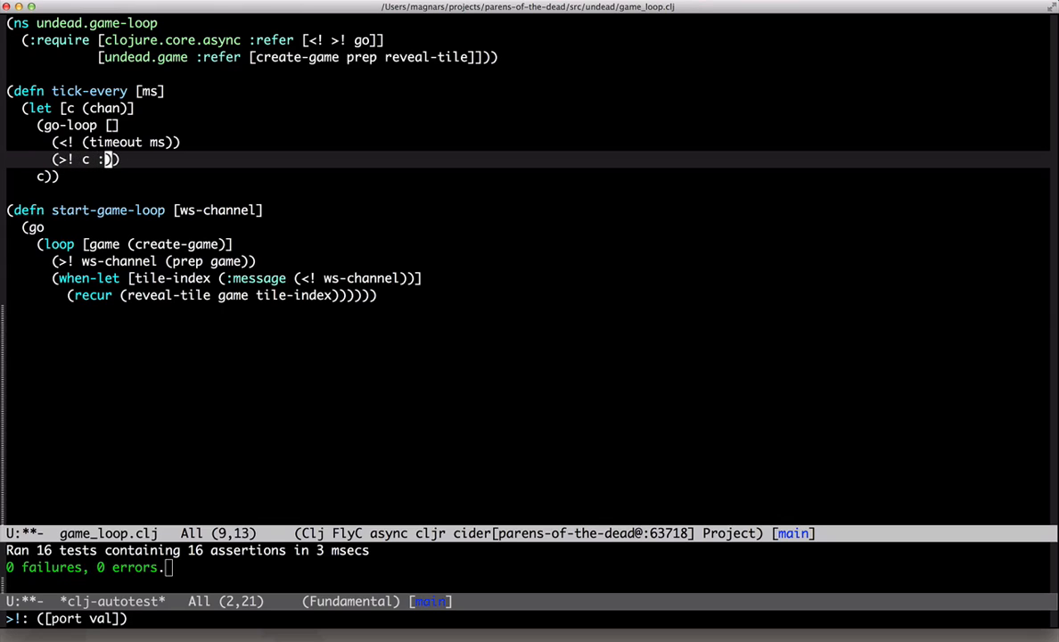
type("tick")
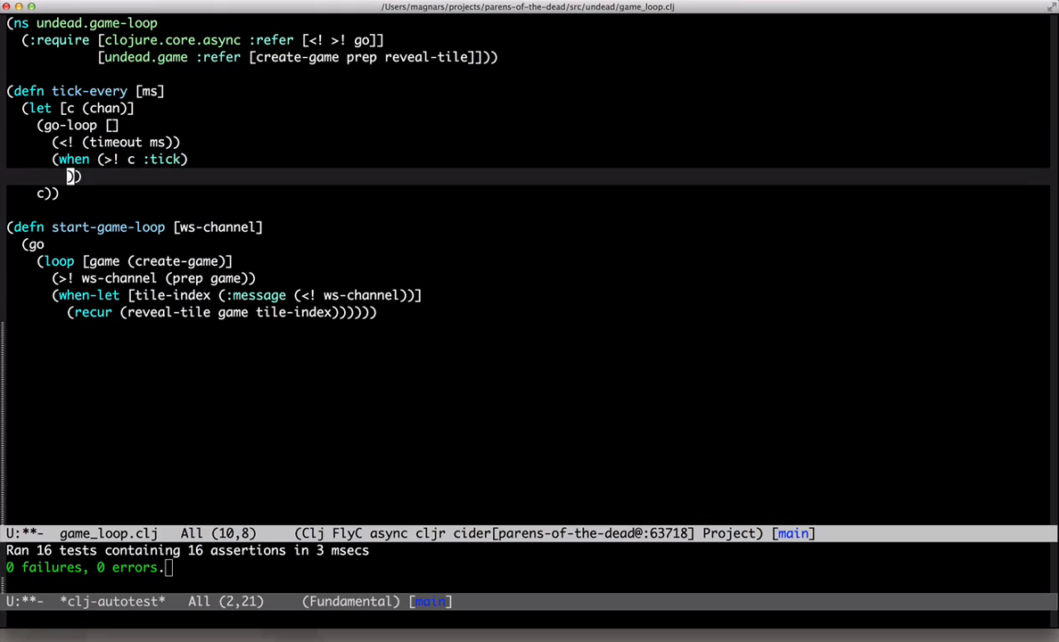
type("(recur")
type("(let")
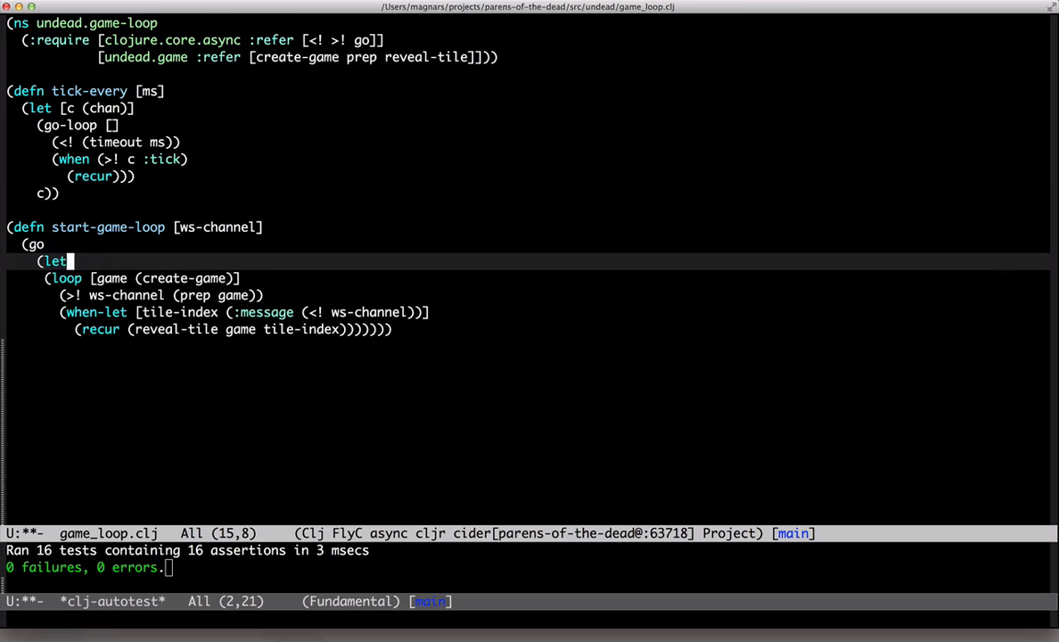
Bind tick-ch to (tick-every 200) and take [value port] via alts! on both channels.
type("[tick-ch")
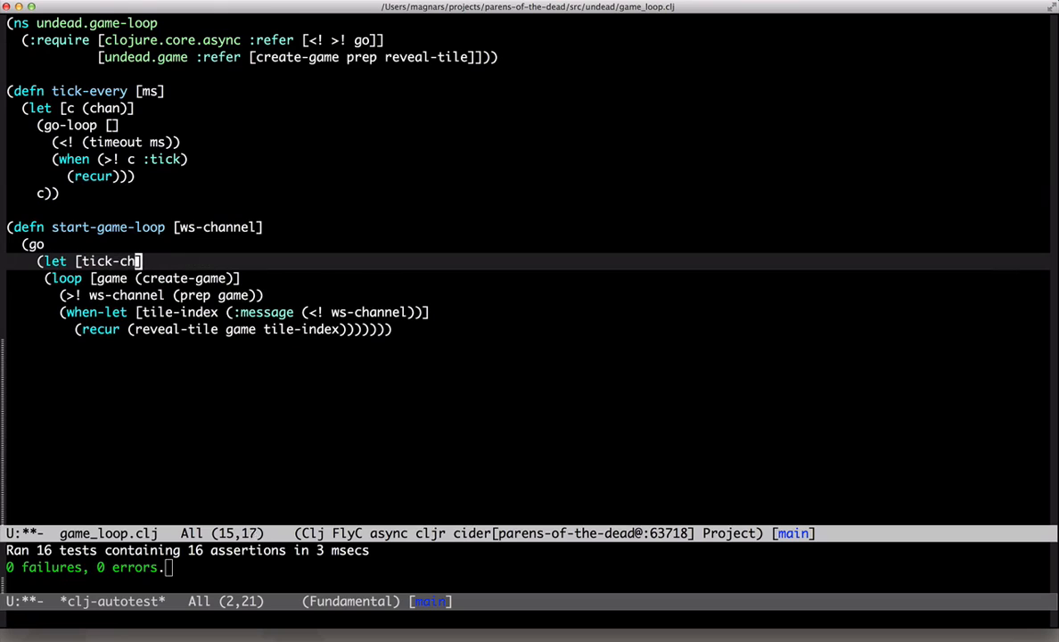
type("(tick-every 200")
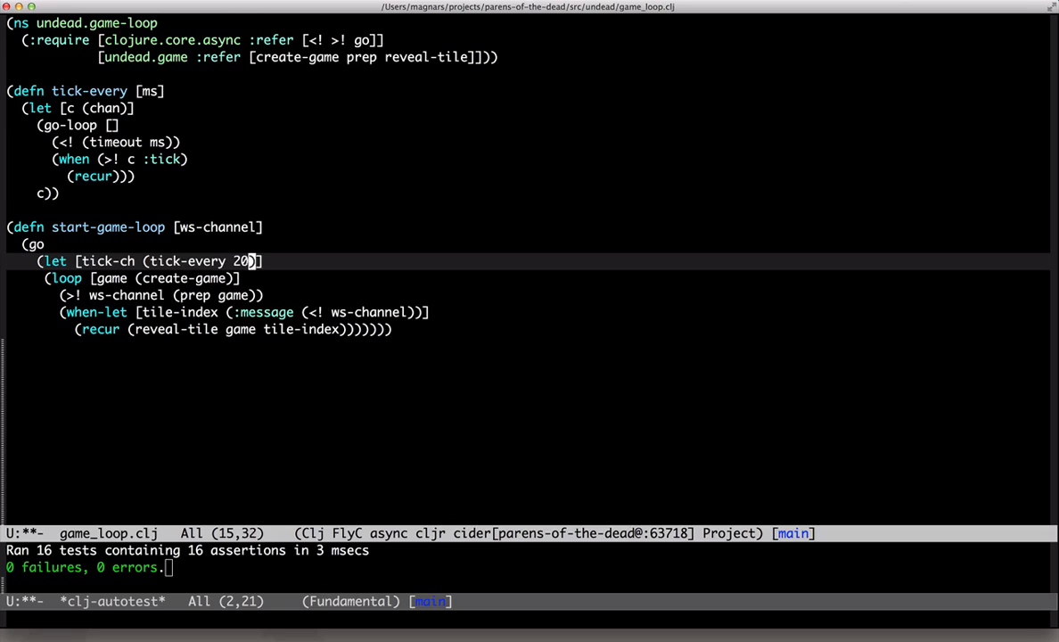
type("0")
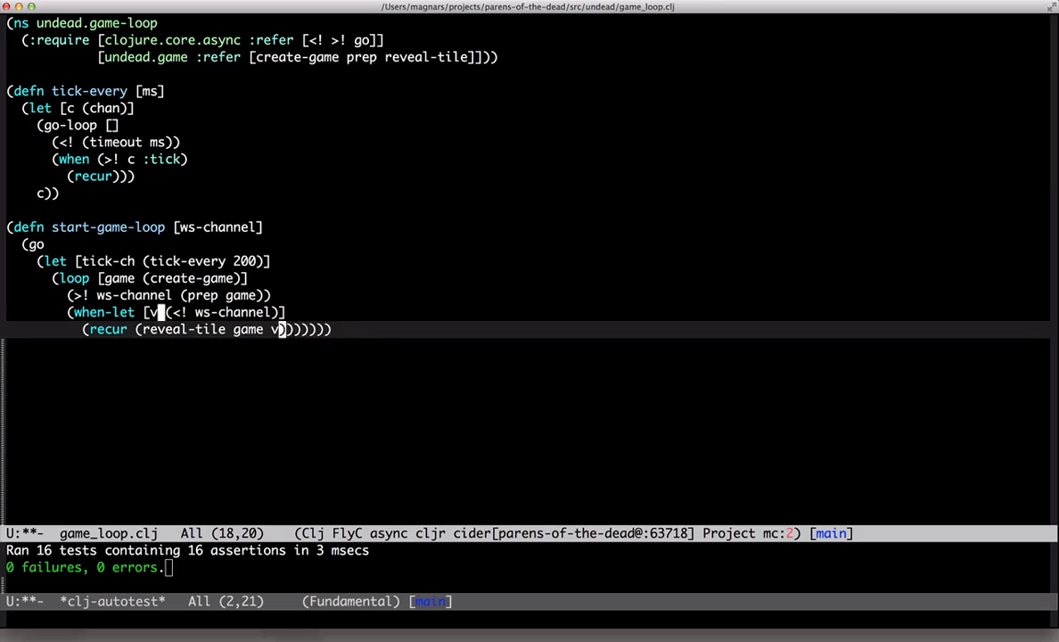
type("alue")
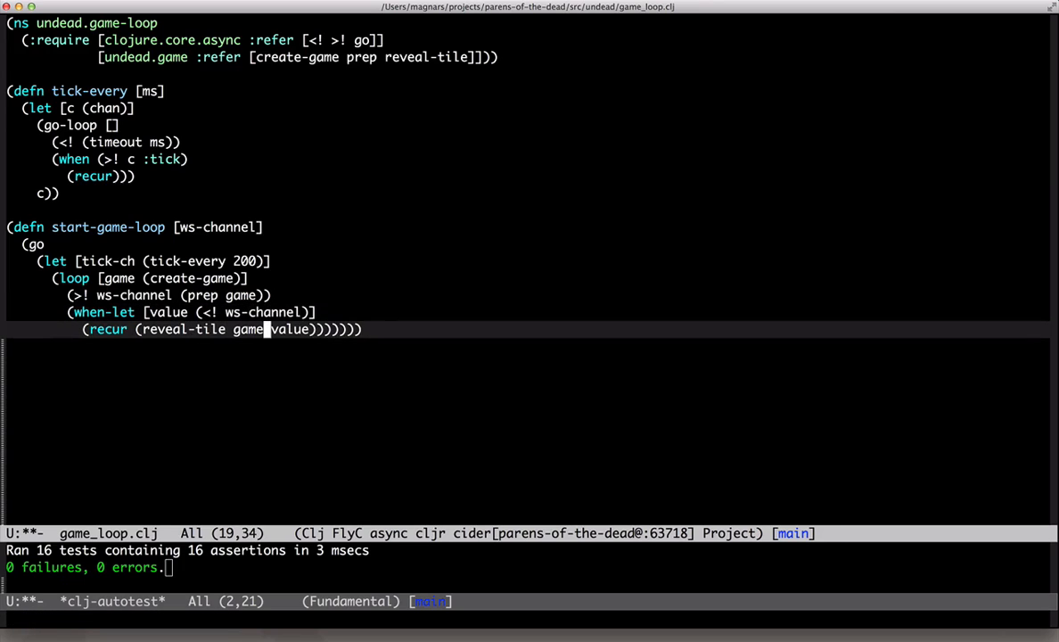
type("(:message")
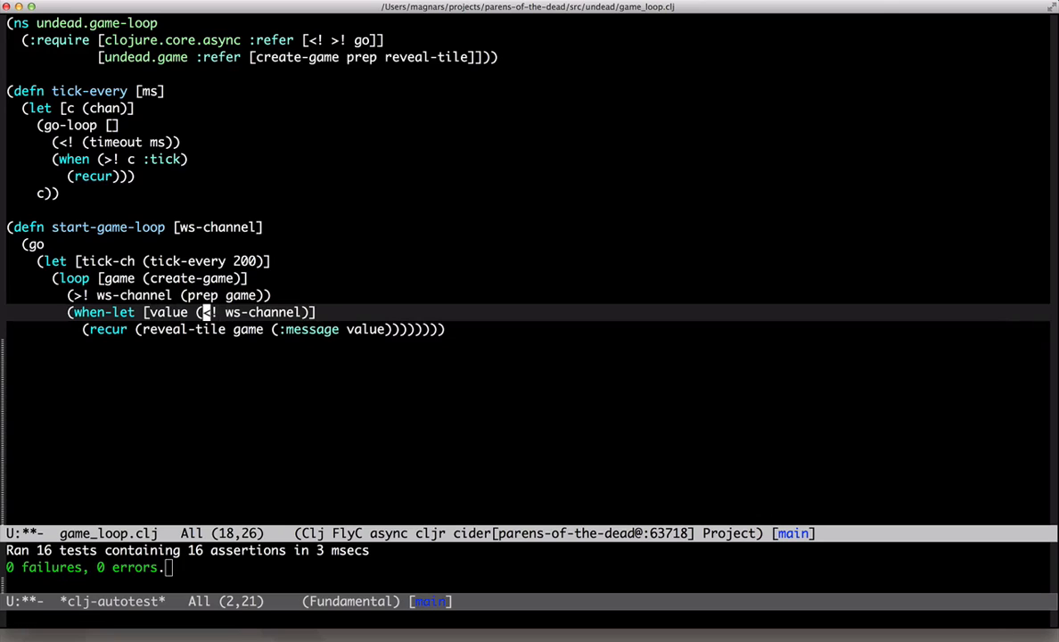
type("alts!")
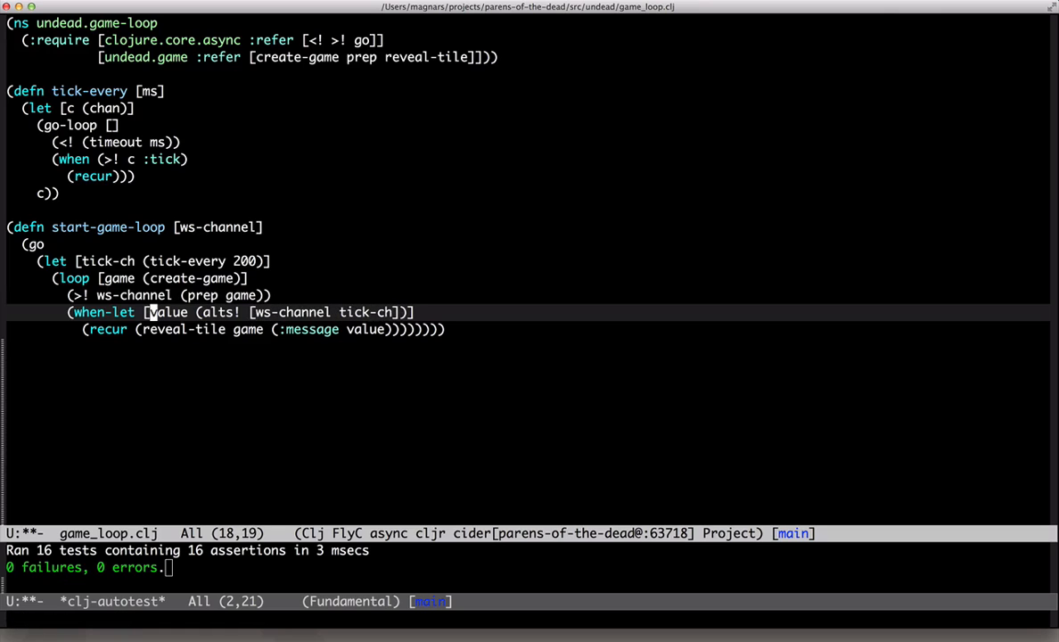
type("[value port")
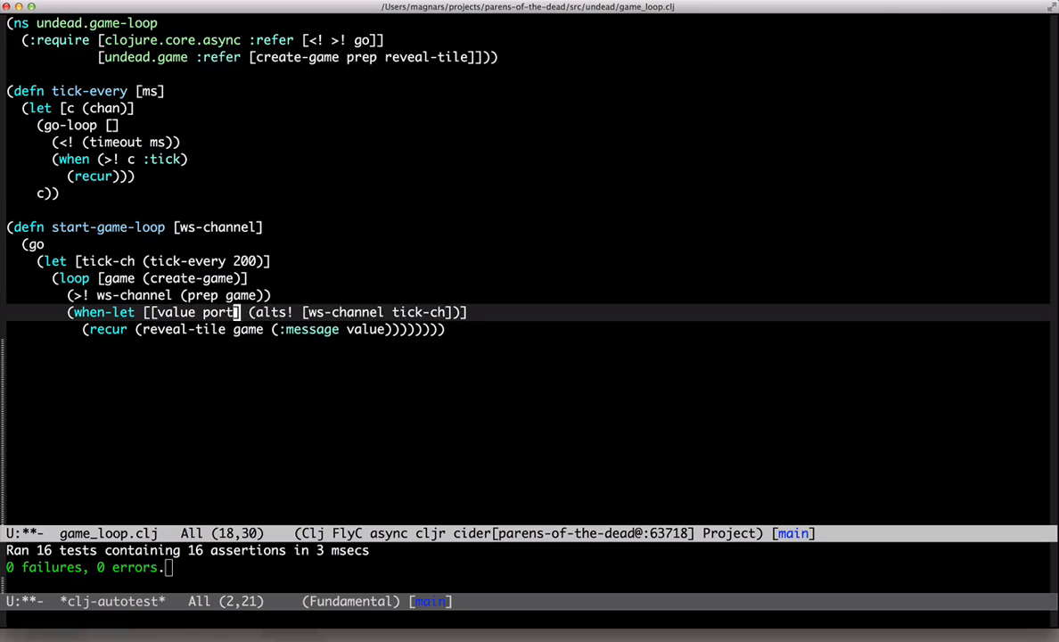
key("Return")
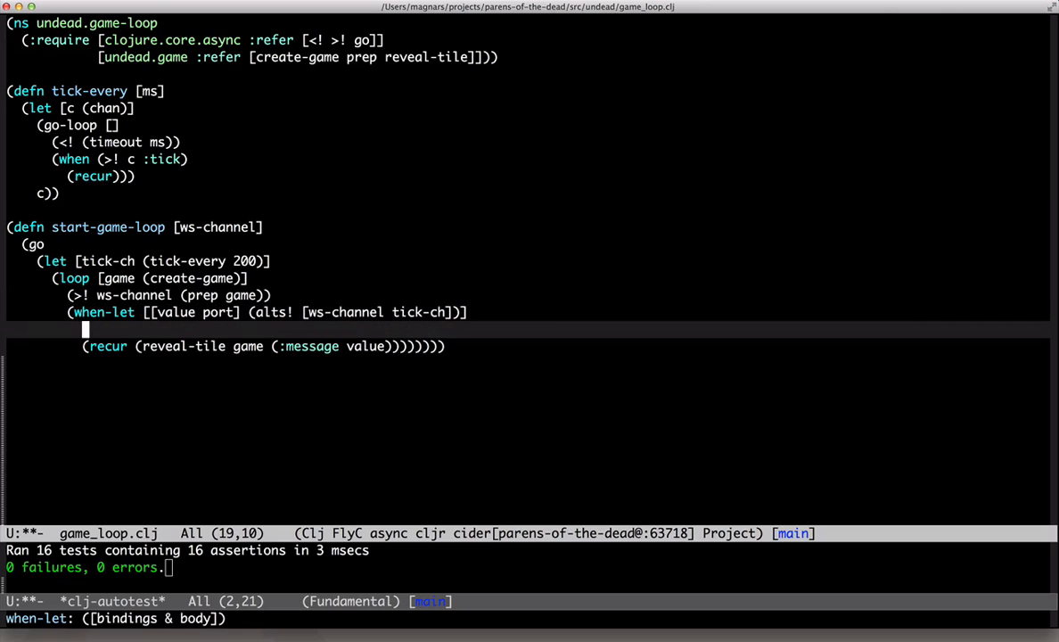
Branch with condp = port: reveal-tile on ws-channel messages, otherwise recur with (tick game).
type("(condp =")
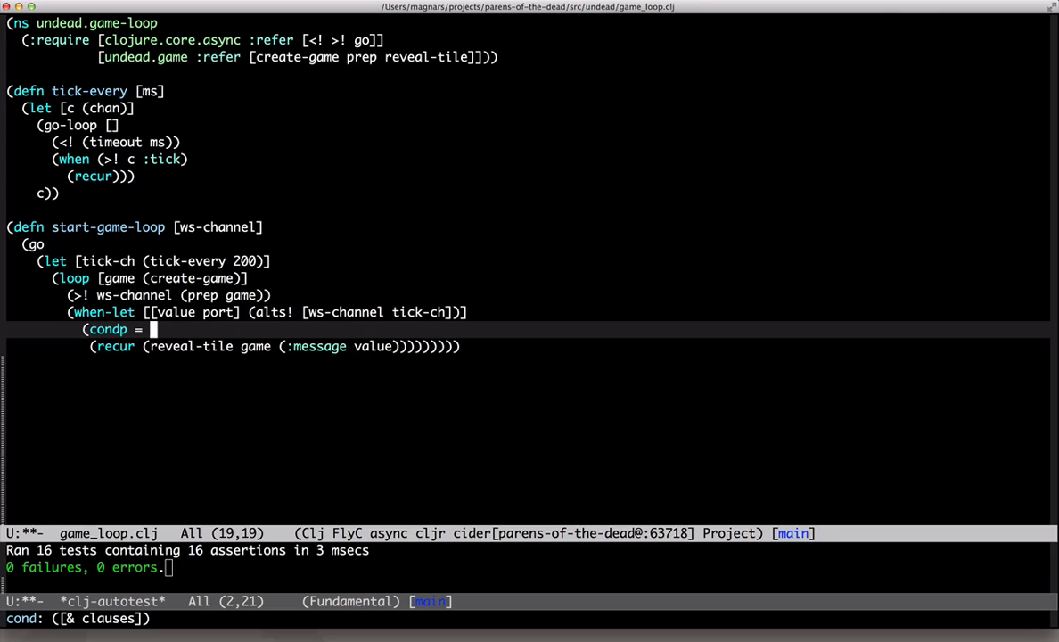
type("port")
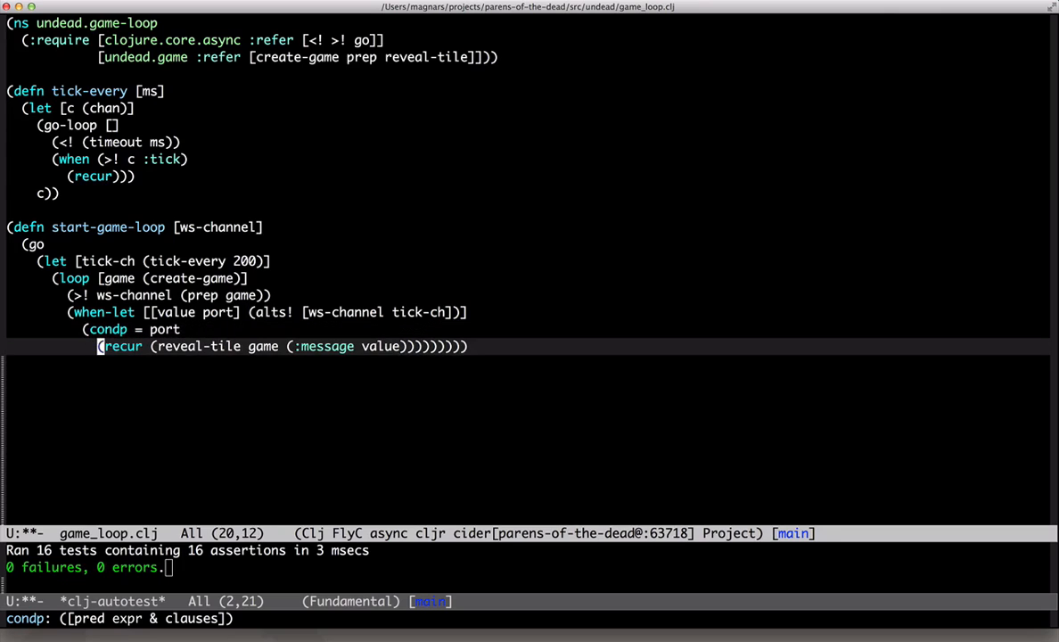
type("ws-channel")
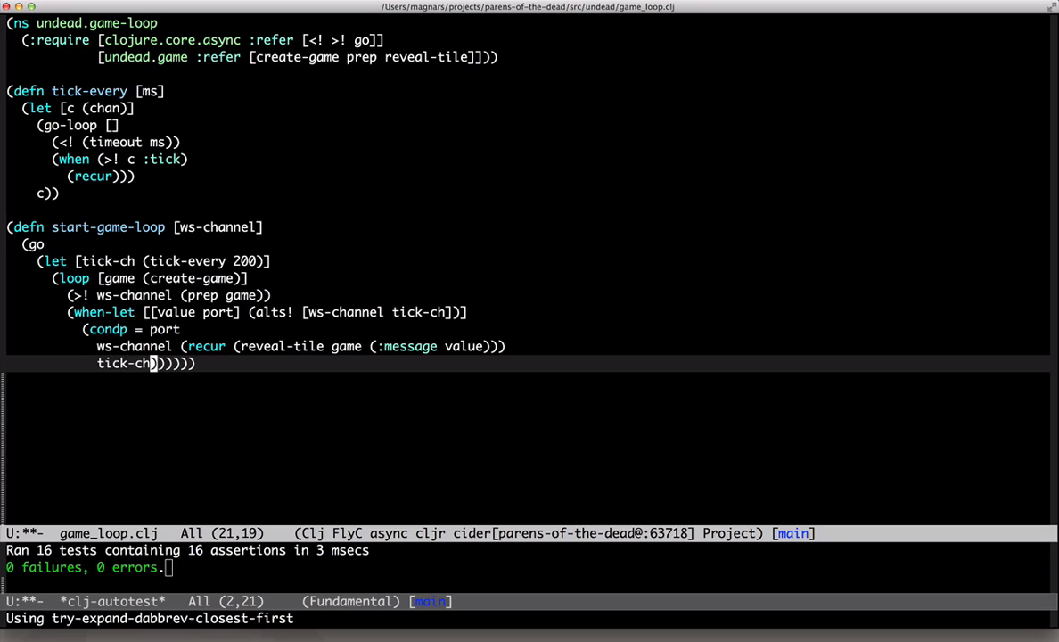
type("(recur (")
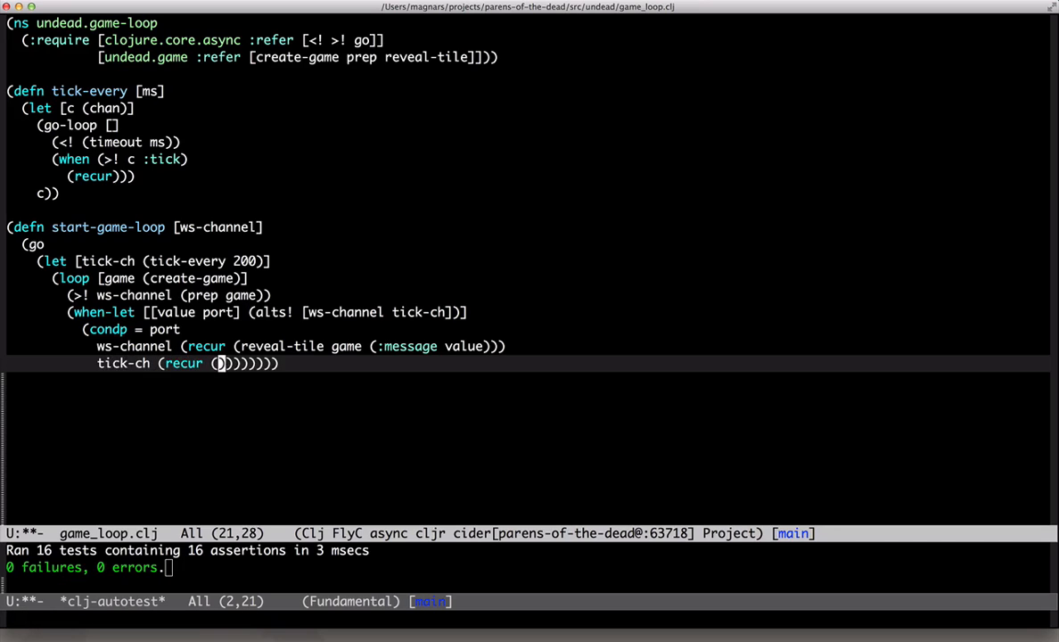
type("tick game")
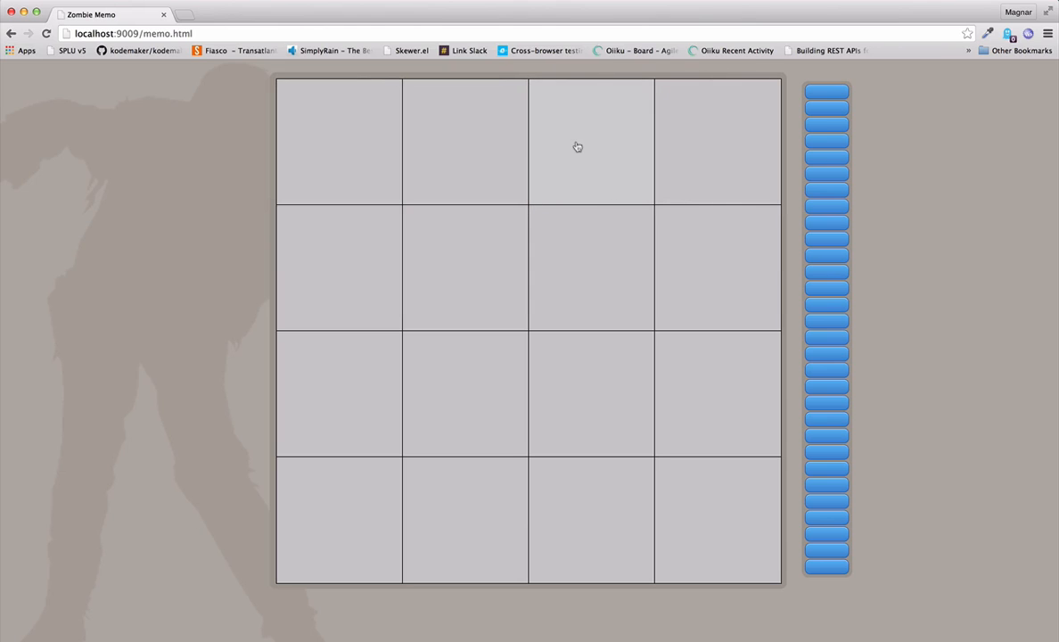
mouse_move(713, 151)
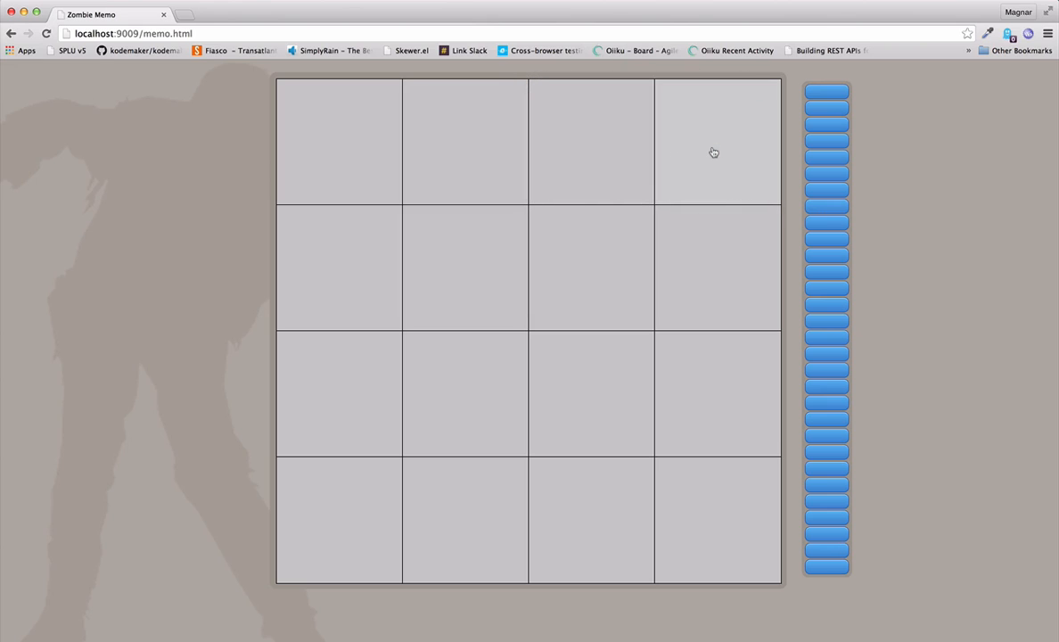
mouse_move(617, 157)
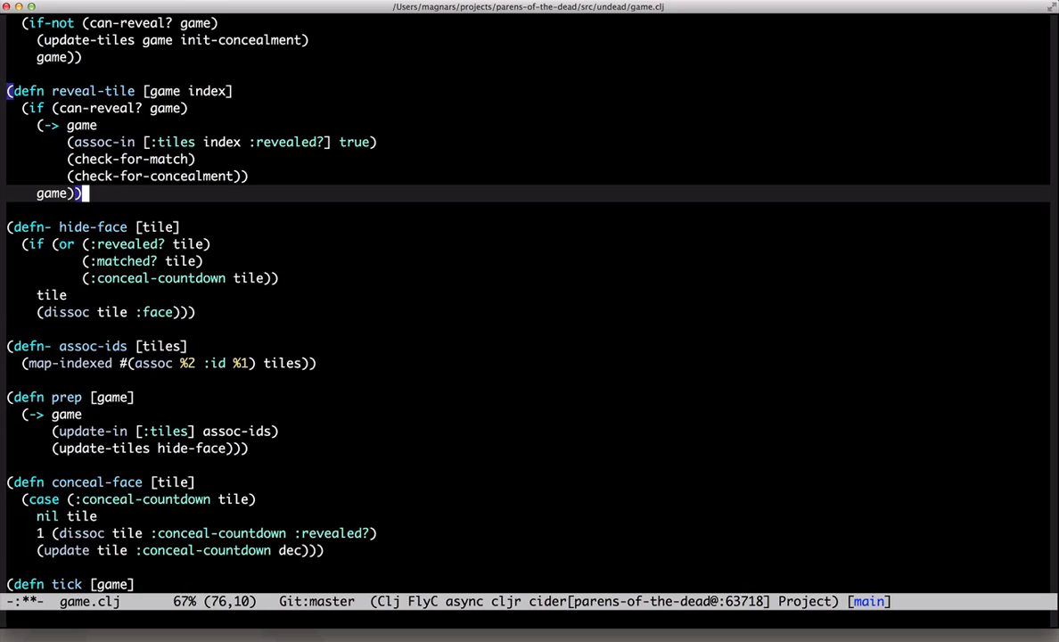
Add a countdown-3 clause dissoc'ing :revealed? and updating :conceal-countdown in conceal-face.
scroll("up", 3)
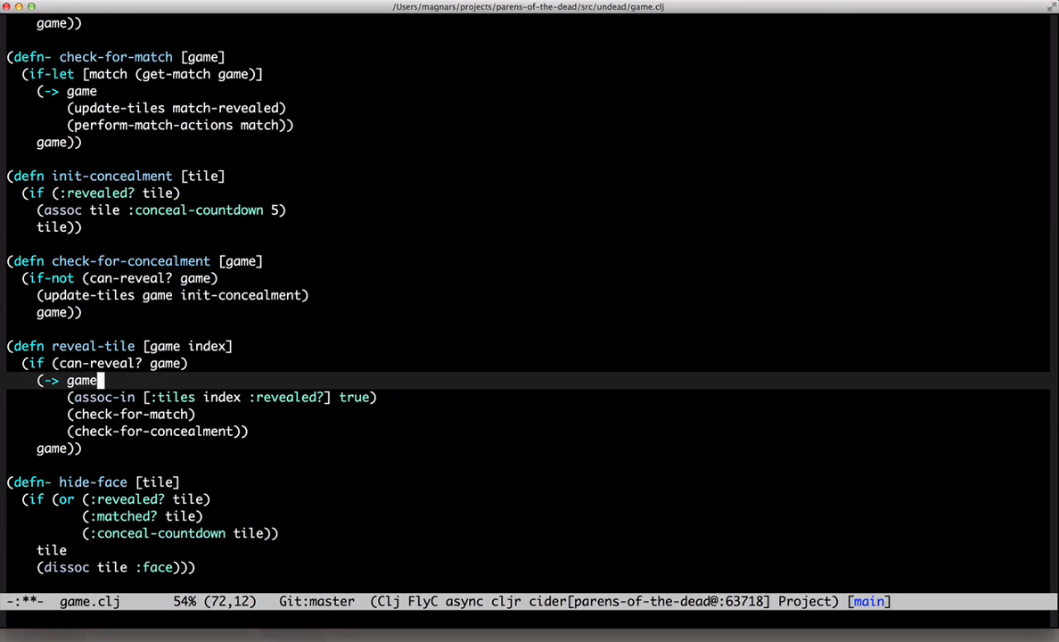
scroll("down", 3)
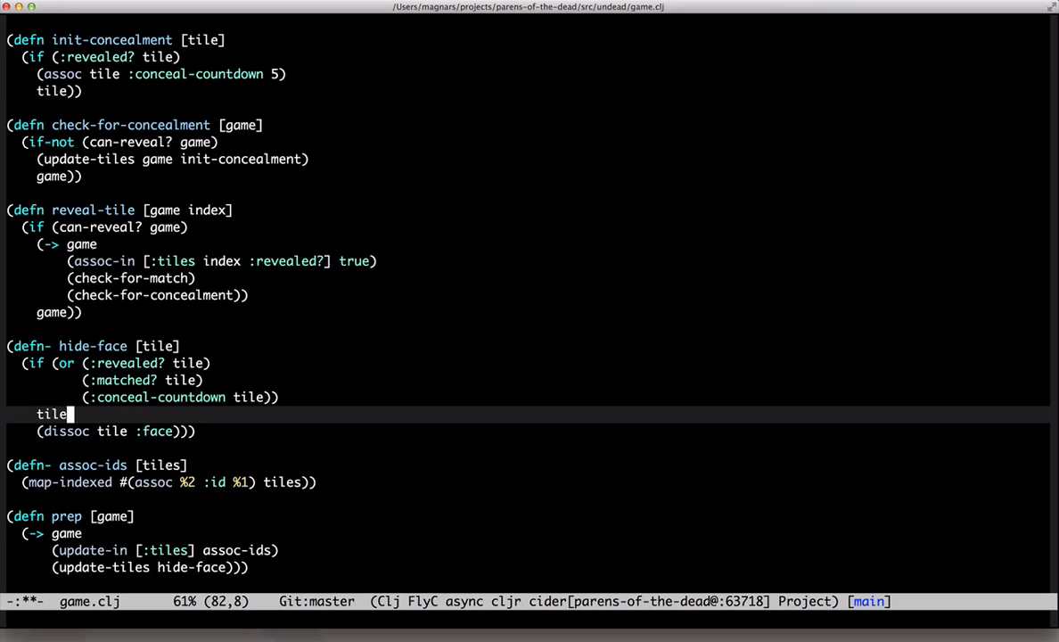
scroll("down", 3)
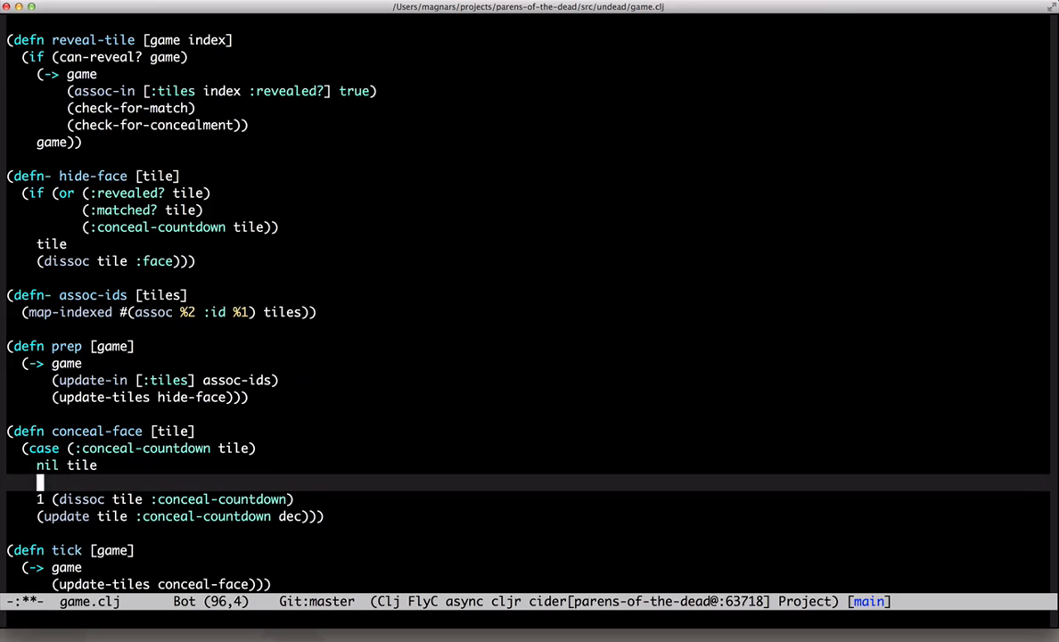
type("3 (dissoc :revealed?) )")
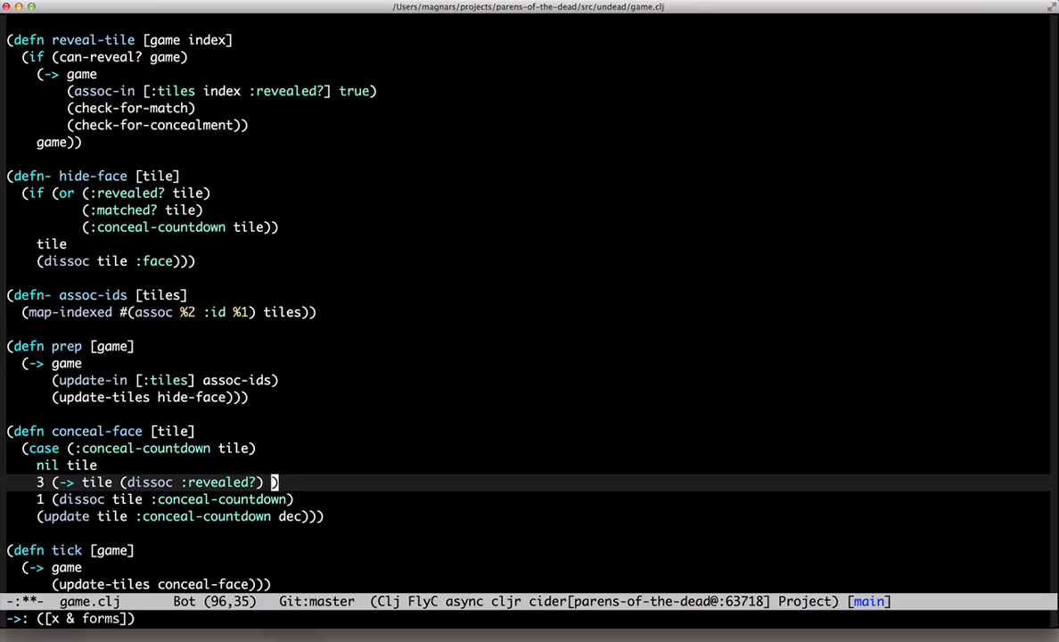
type("(update :co")
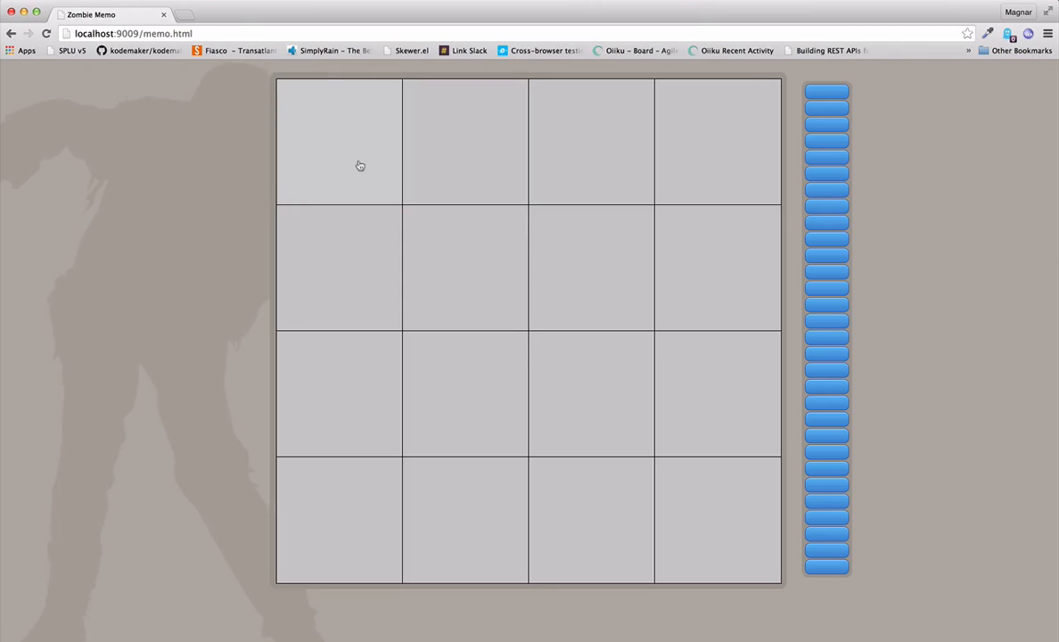
mouse_move(454, 164)
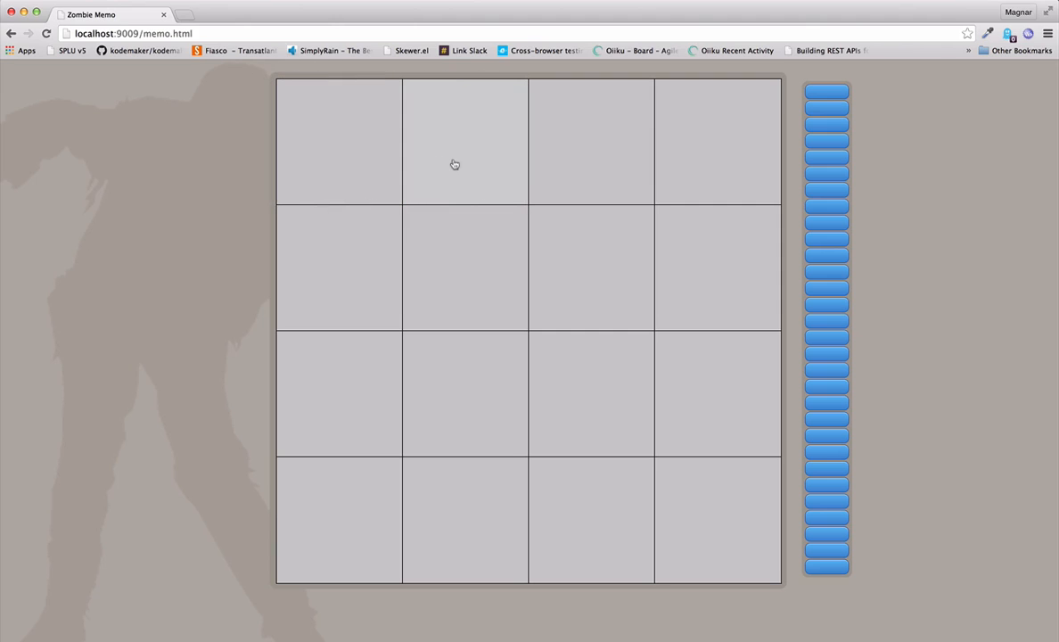